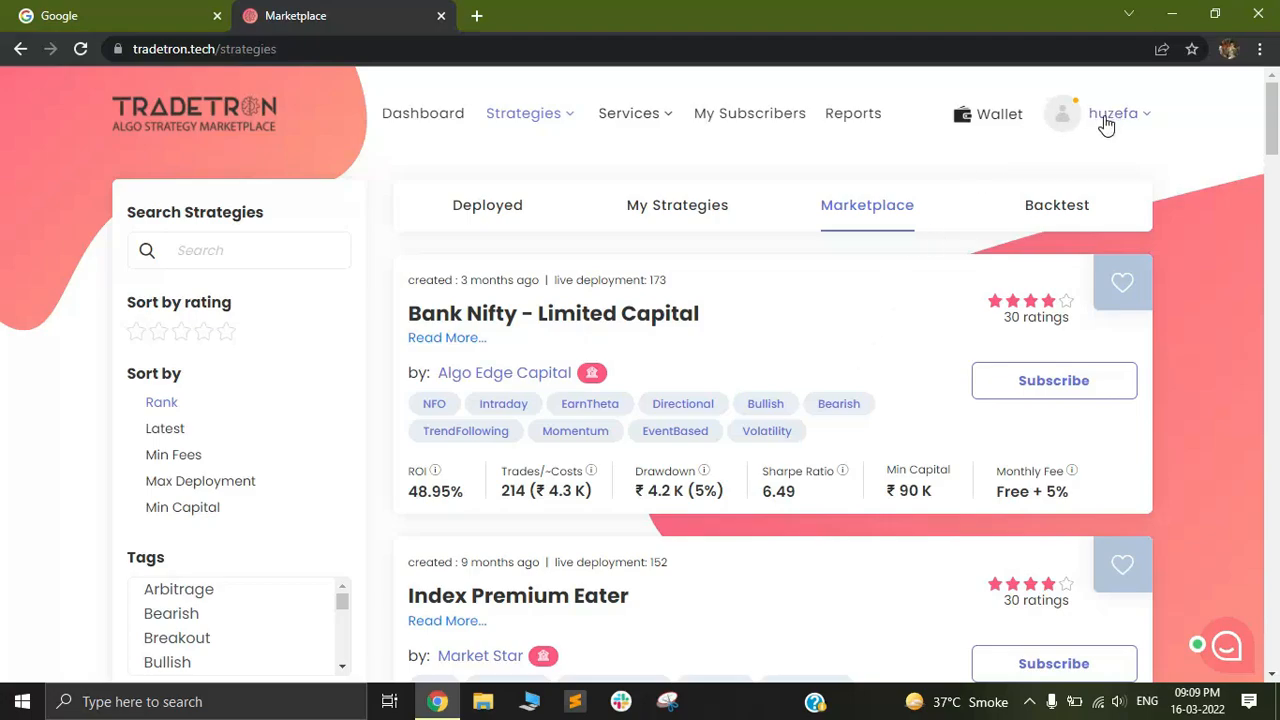
Step: Reach the Broker & Exchanges page from the username menu
left_click(1112, 112)
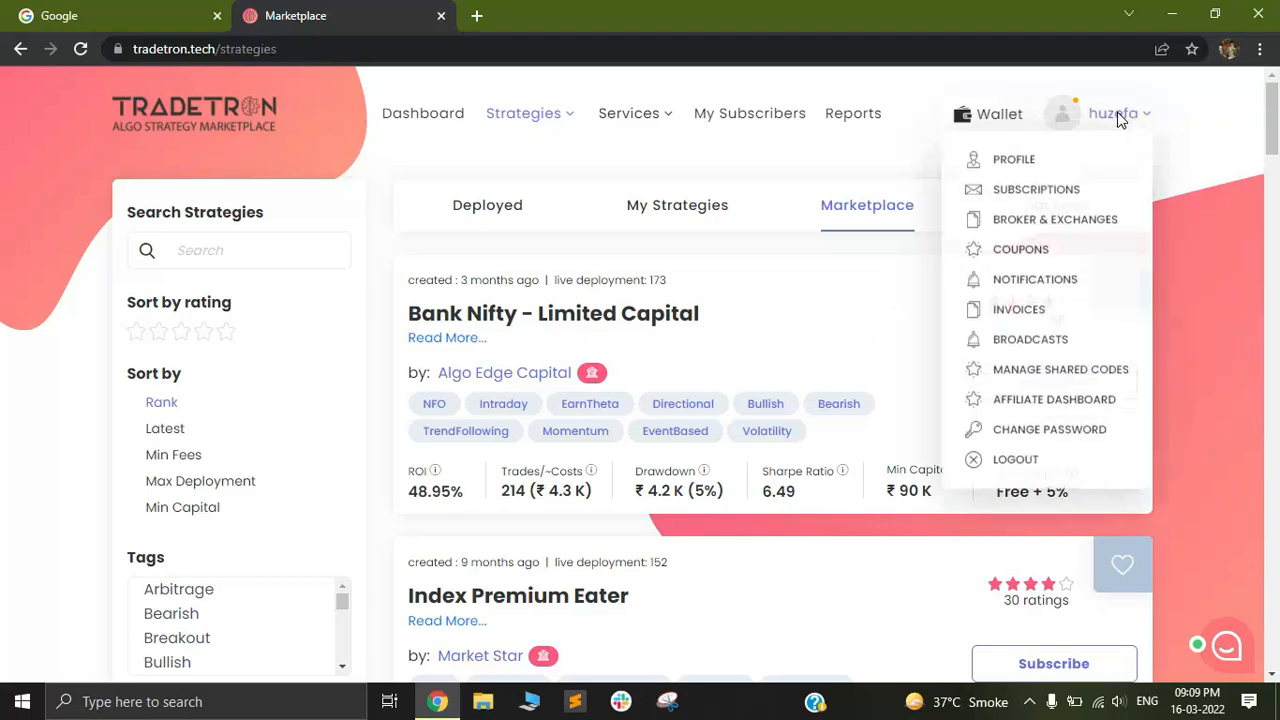
mouse_move(1056, 220)
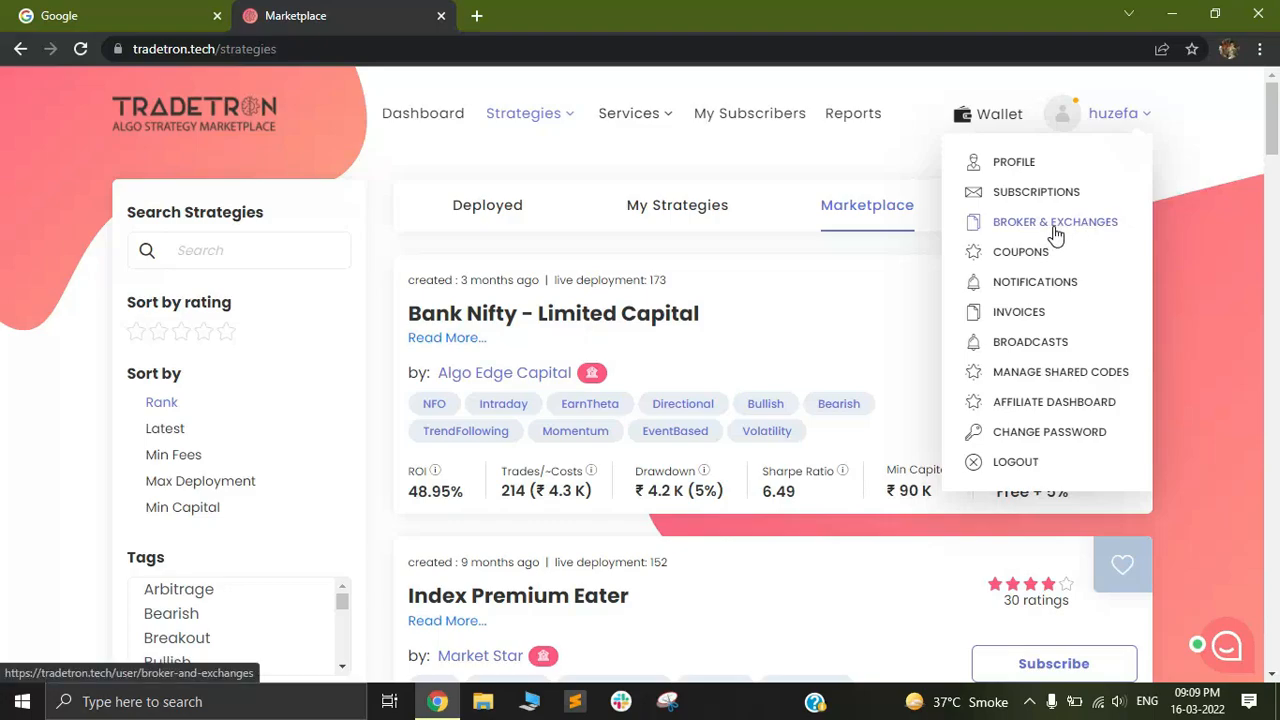
left_click(1056, 222)
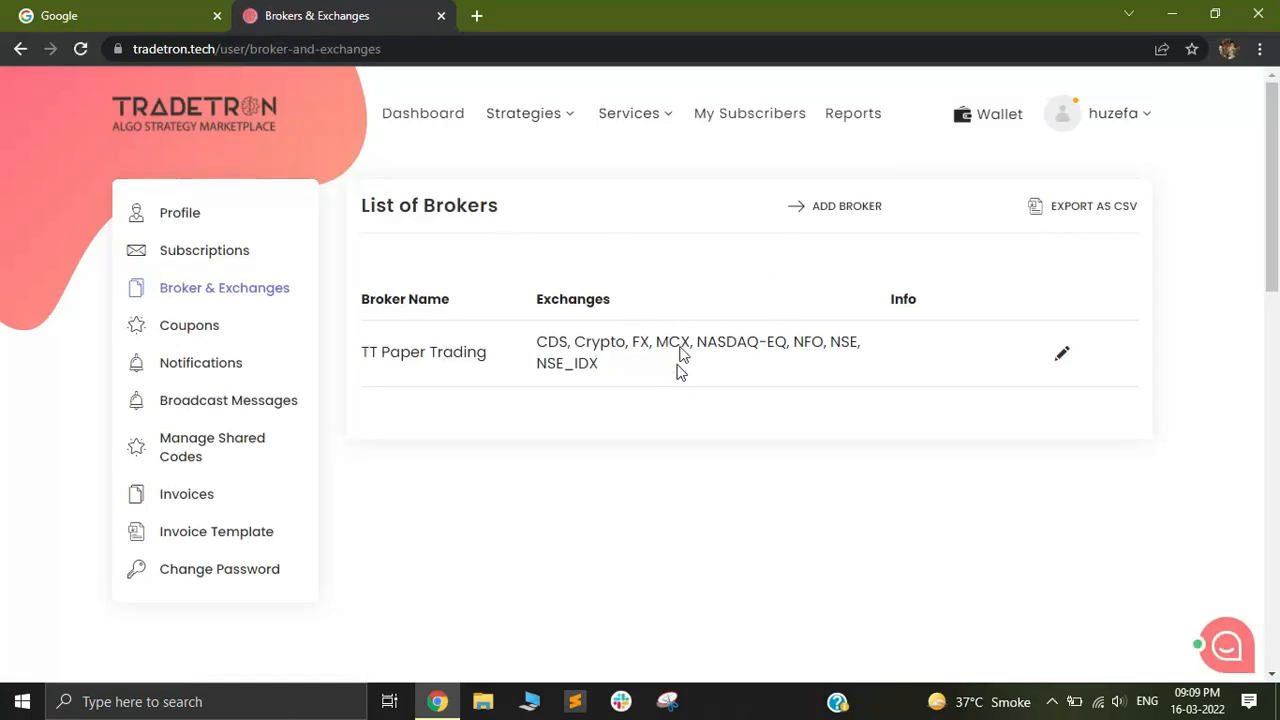
mouse_move(846, 206)
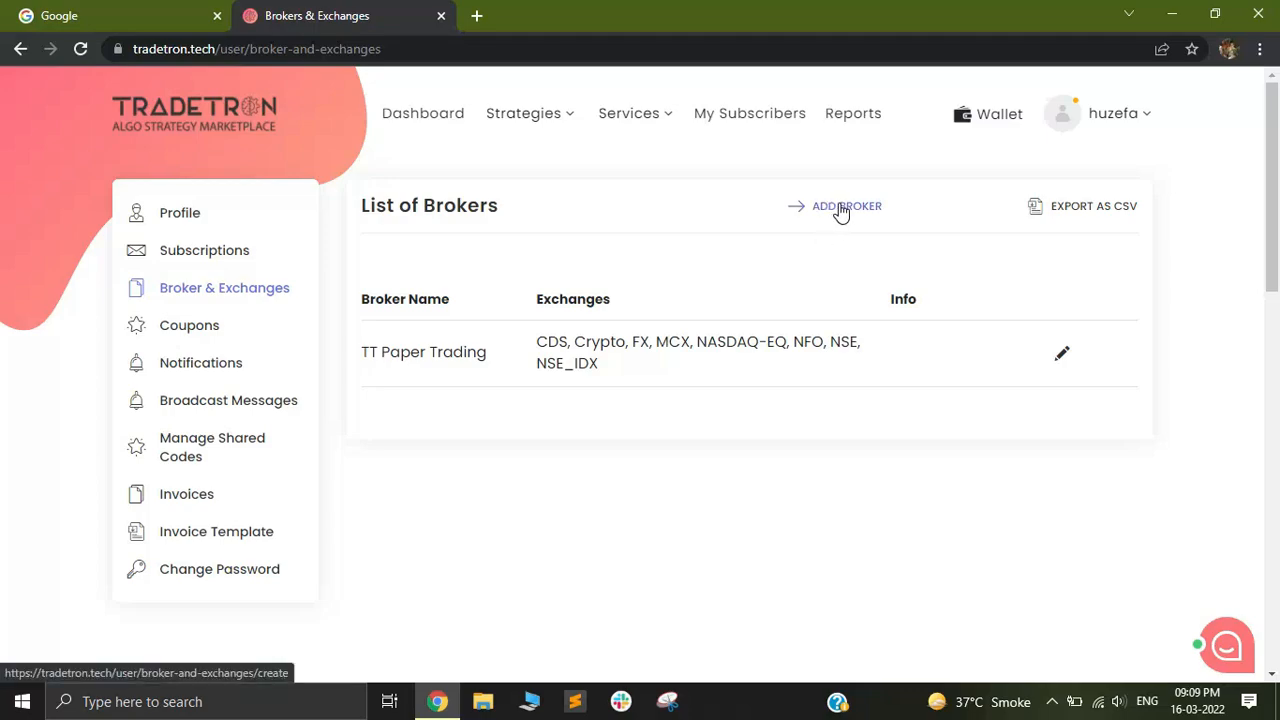
Step: Add Paytm Money as a broker with MCX, NFO and NSE exchanges and save it
left_click(846, 206)
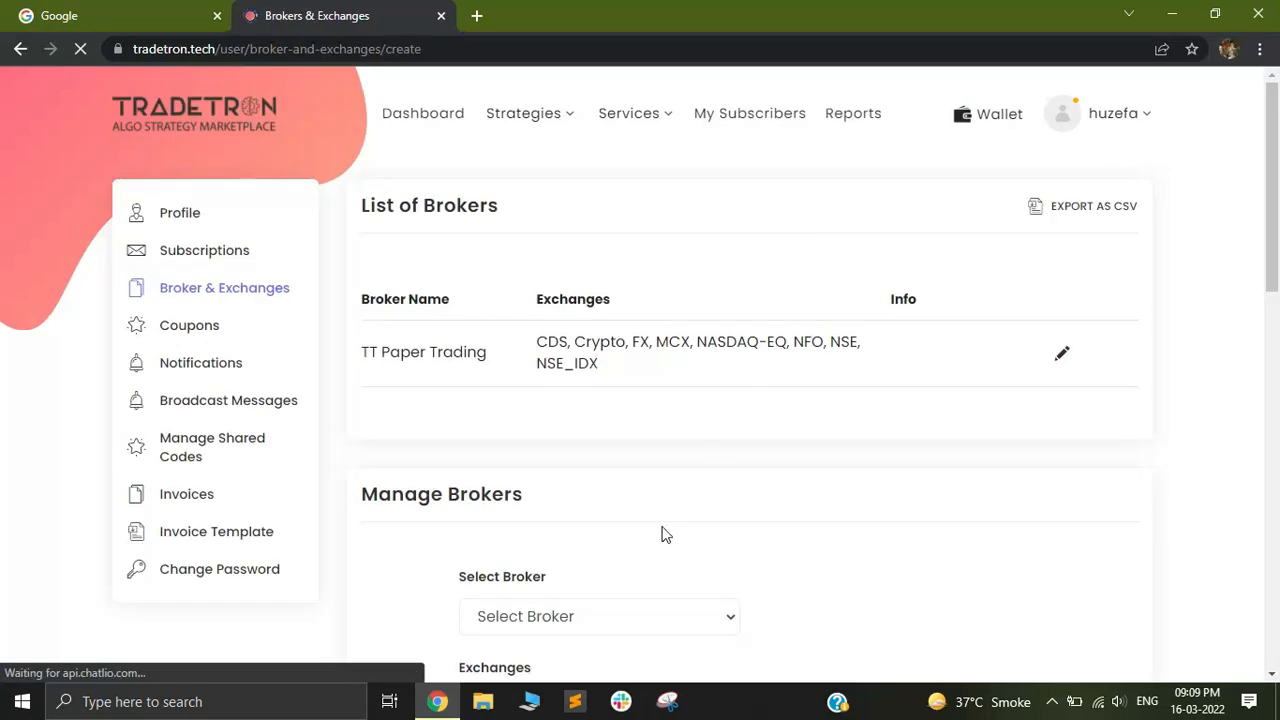
scroll("down", 3)
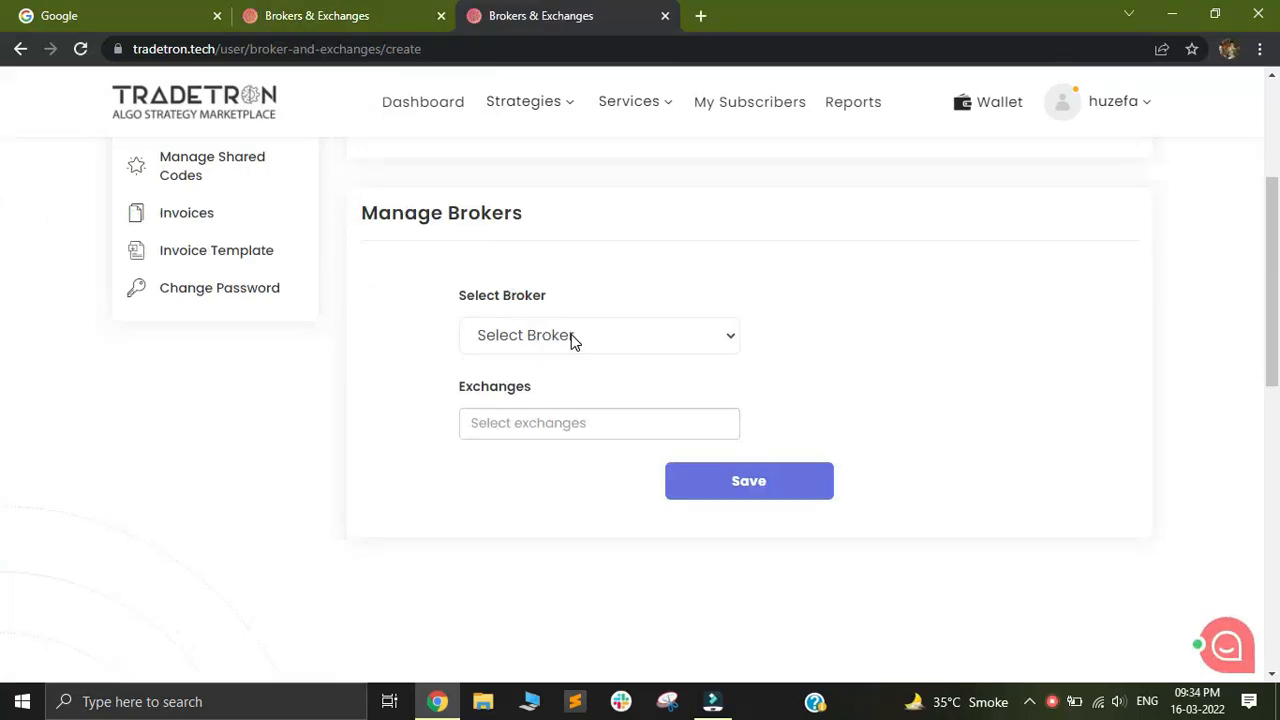
left_click(600, 336)
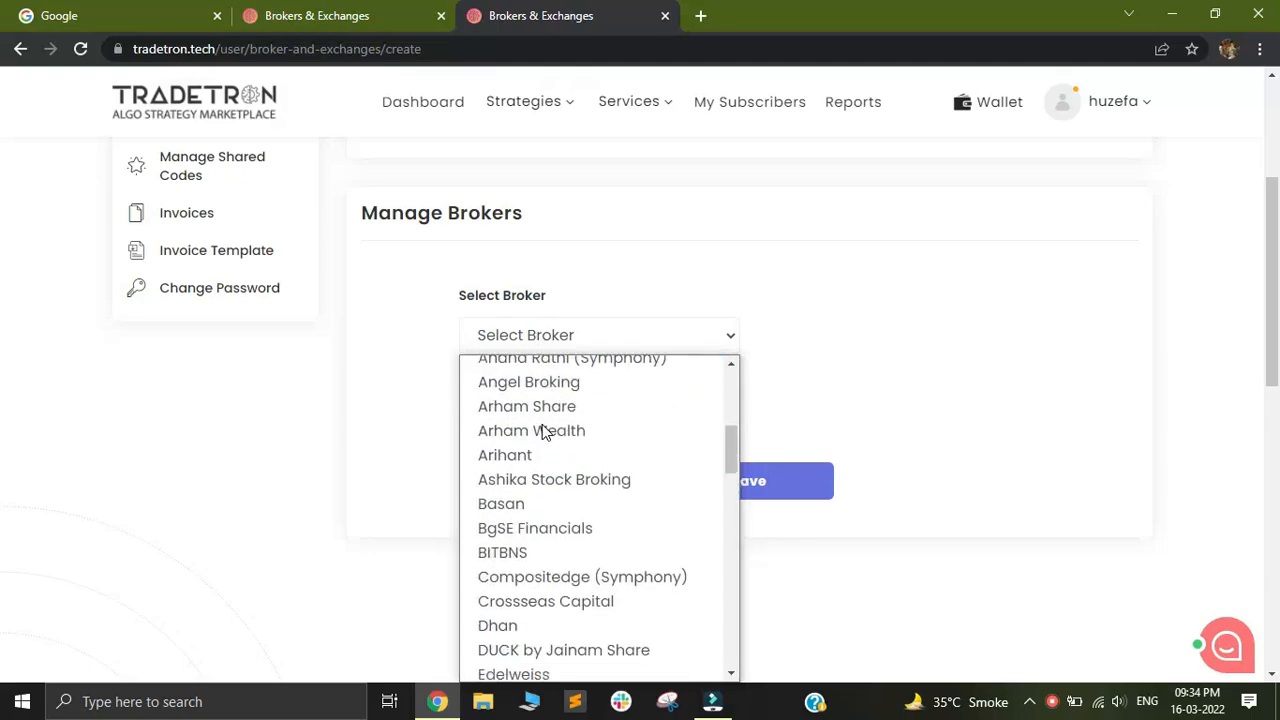
scroll("down", 3)
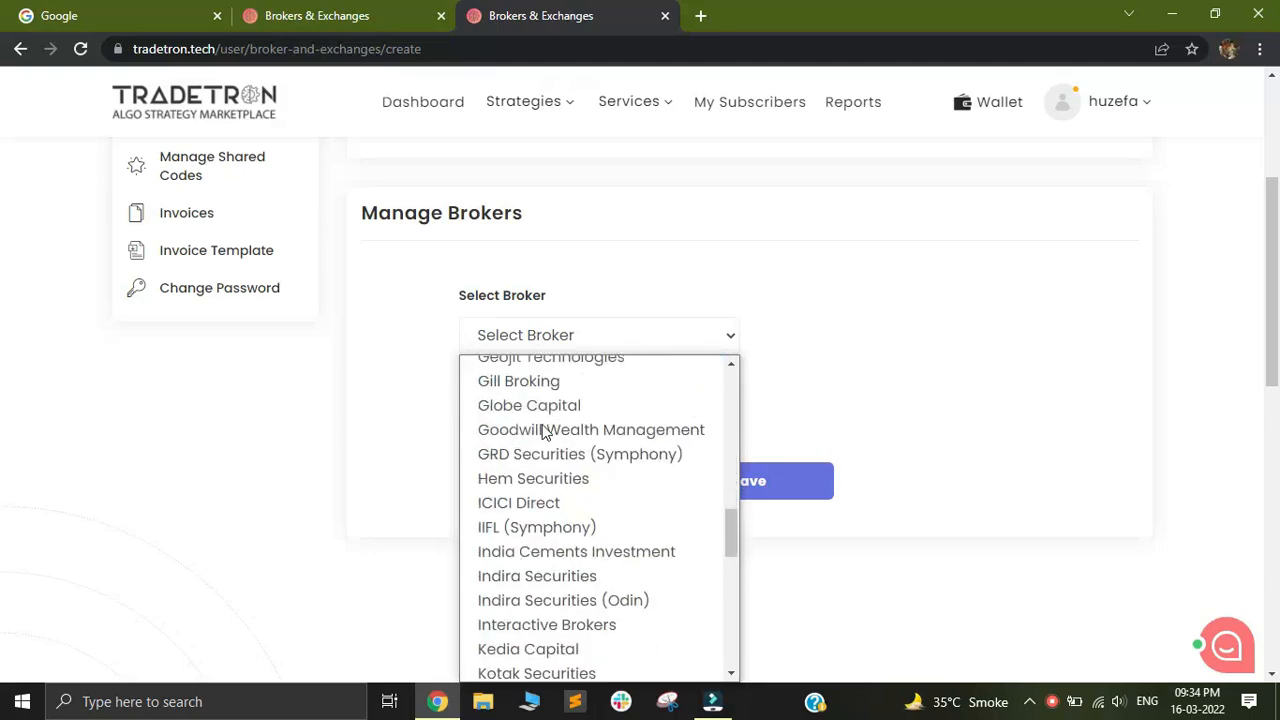
scroll("down", 3)
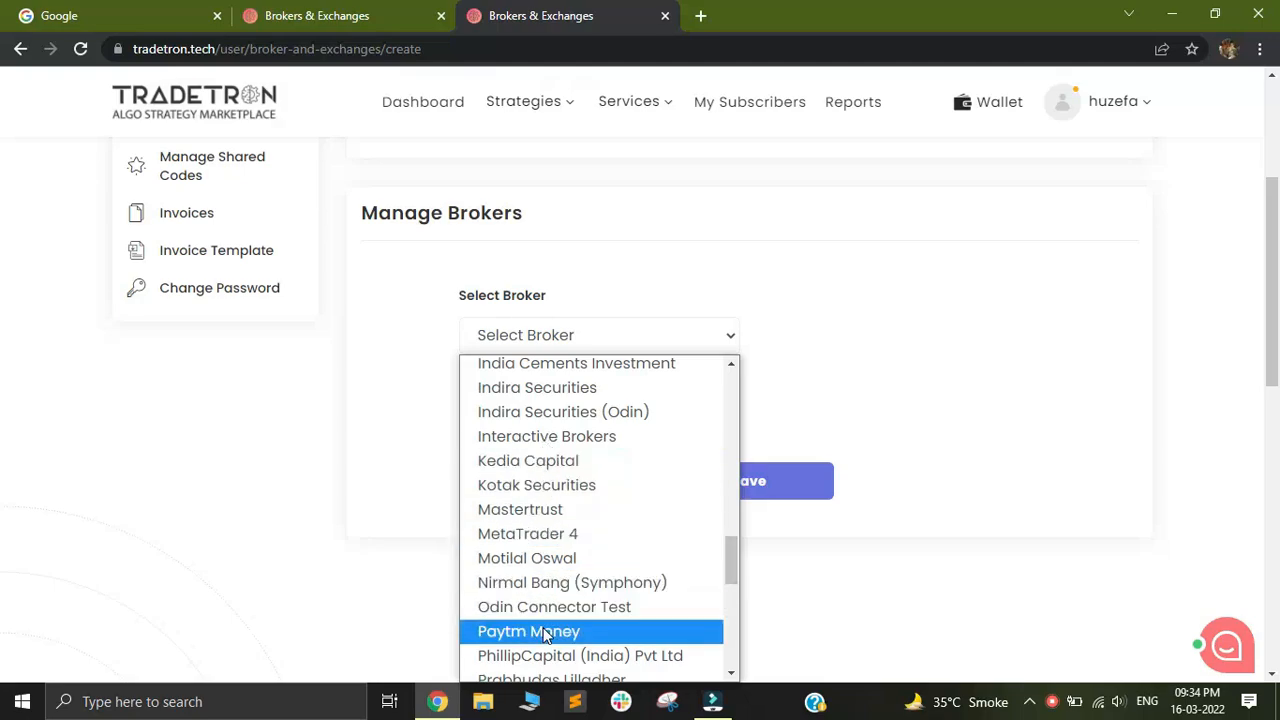
left_click(528, 632)
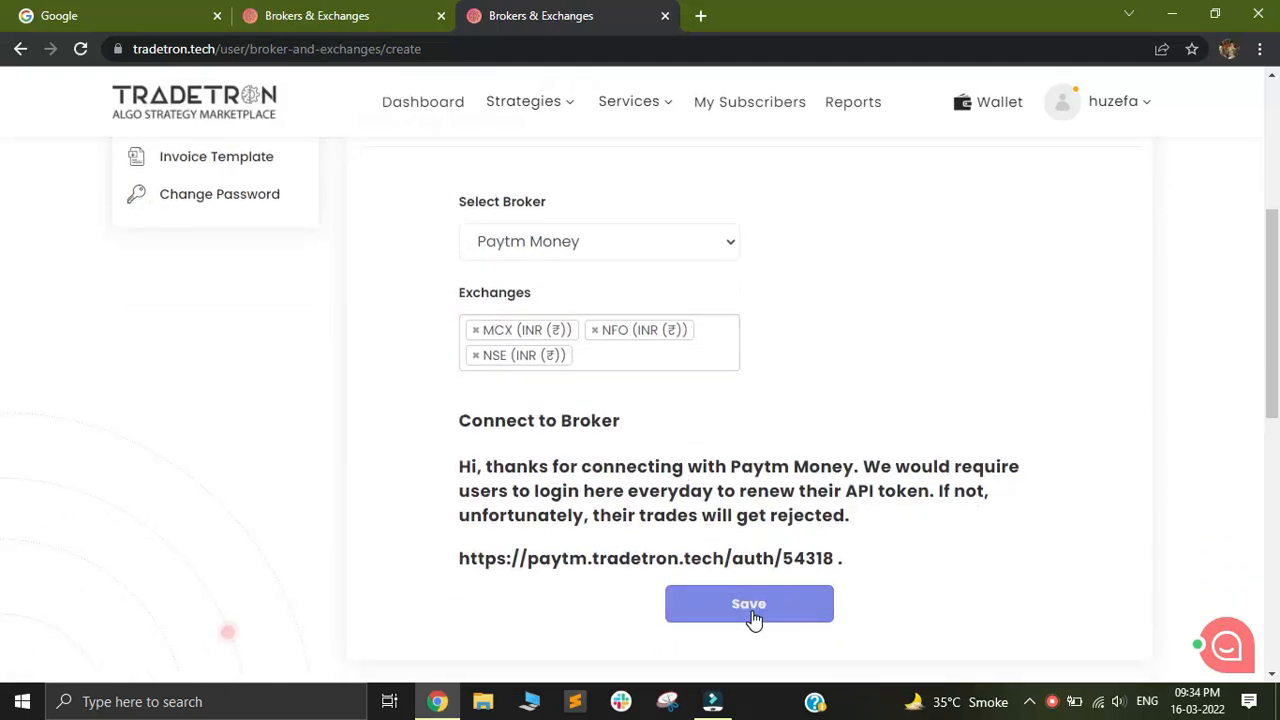
left_click(748, 604)
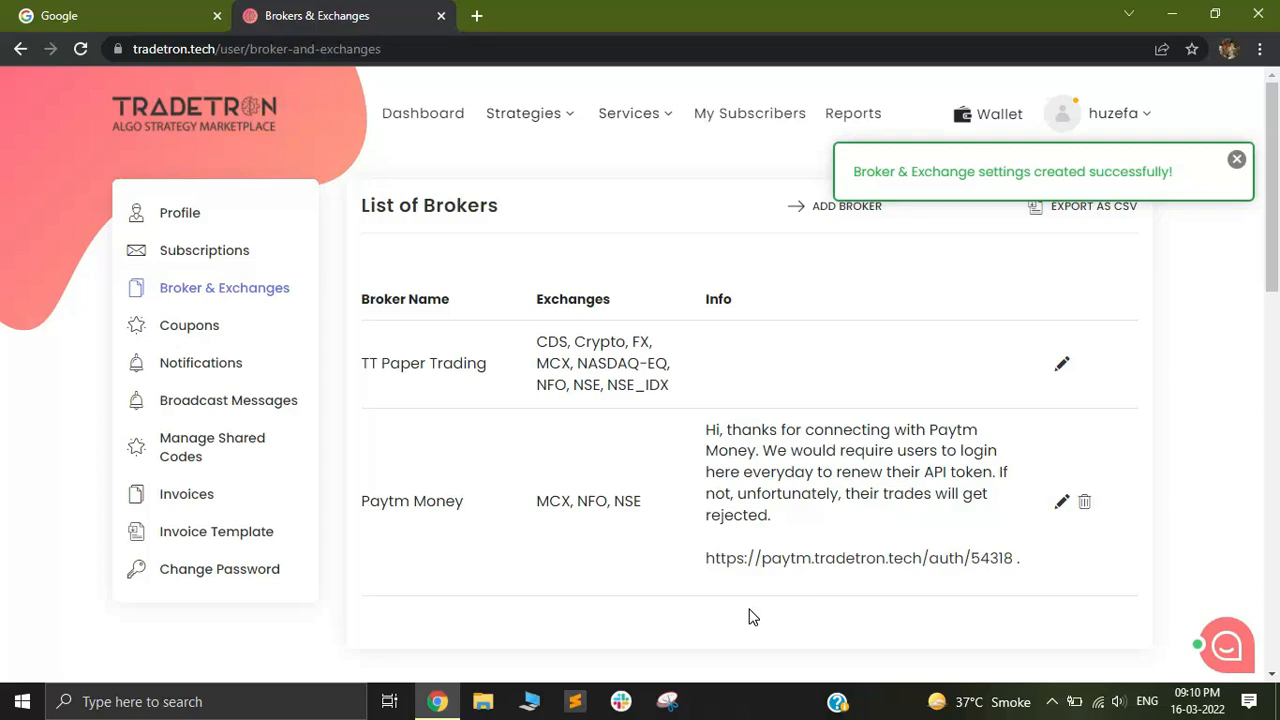
mouse_move(780, 576)
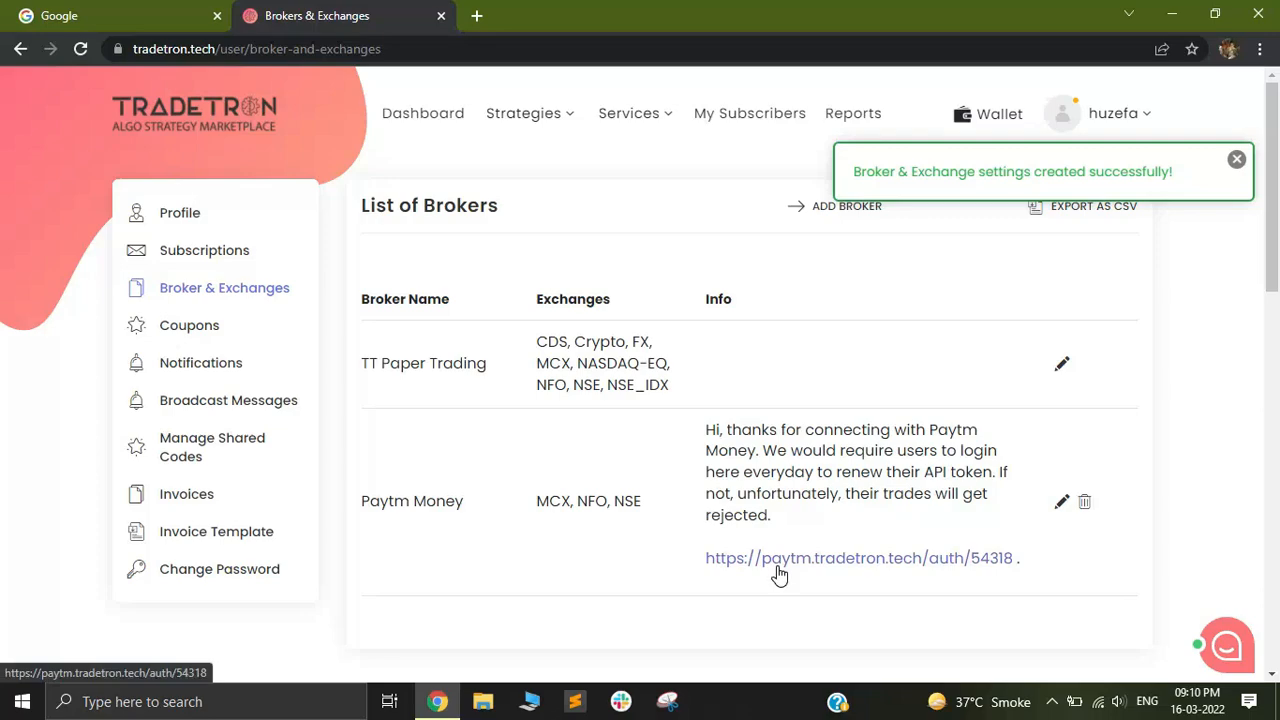
mouse_move(780, 570)
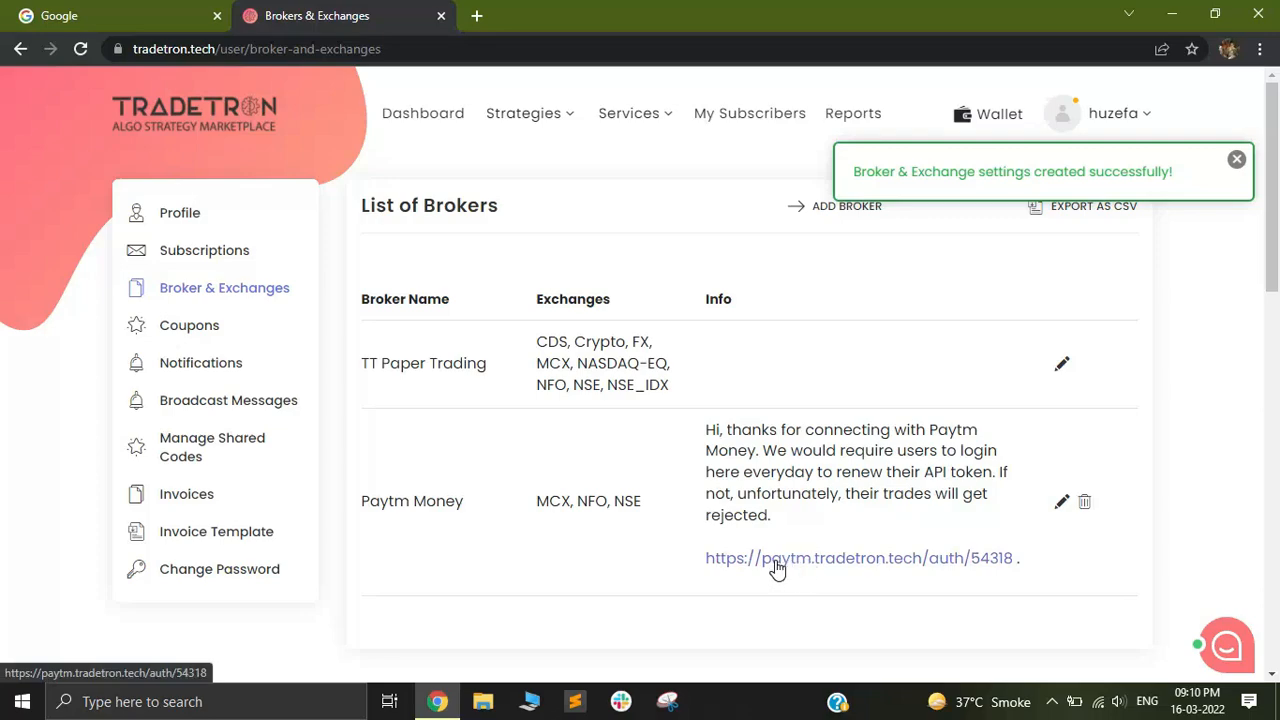
mouse_move(820, 562)
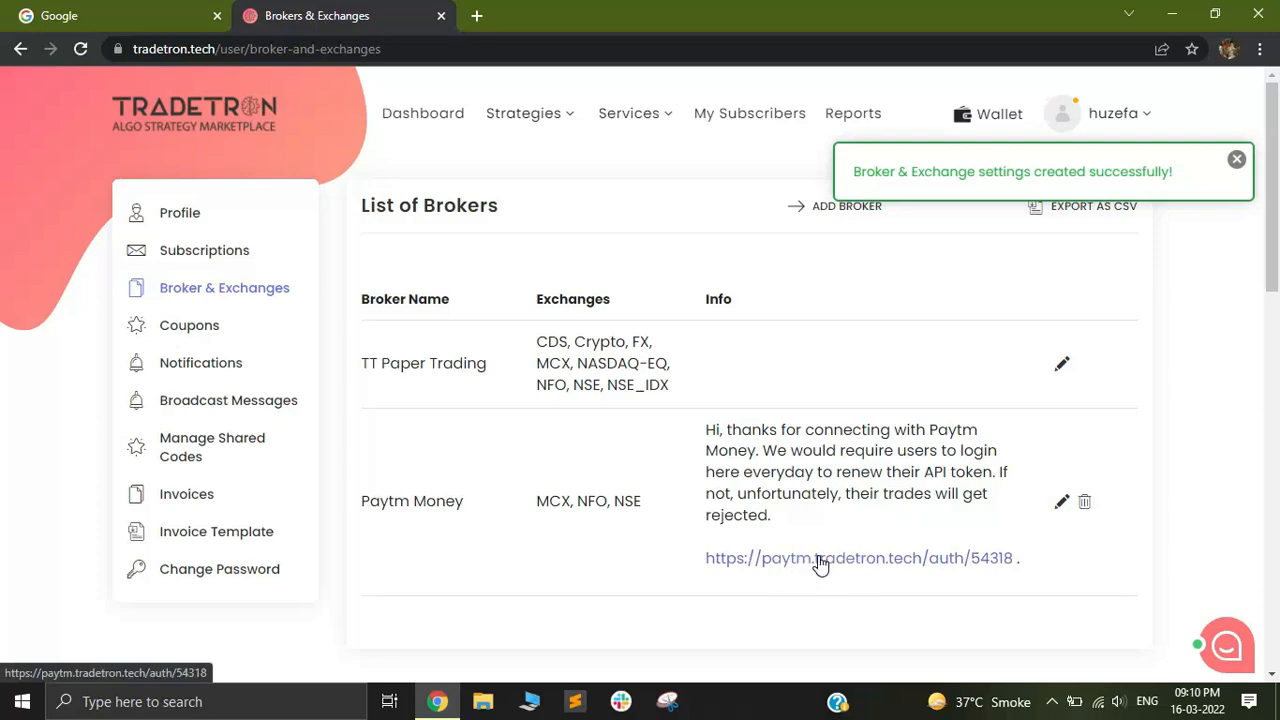
Step: Launch the paytm.tradetron.tech auth link in an incognito window
right_click(820, 558)
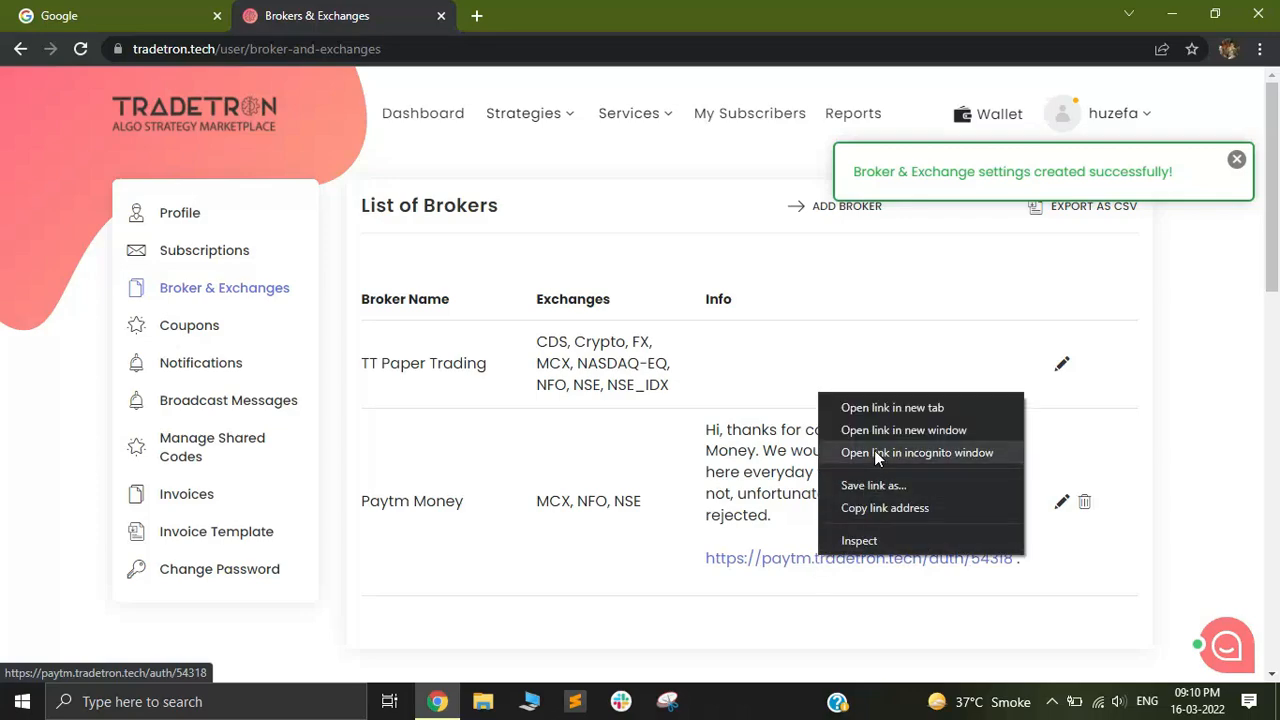
left_click(916, 452)
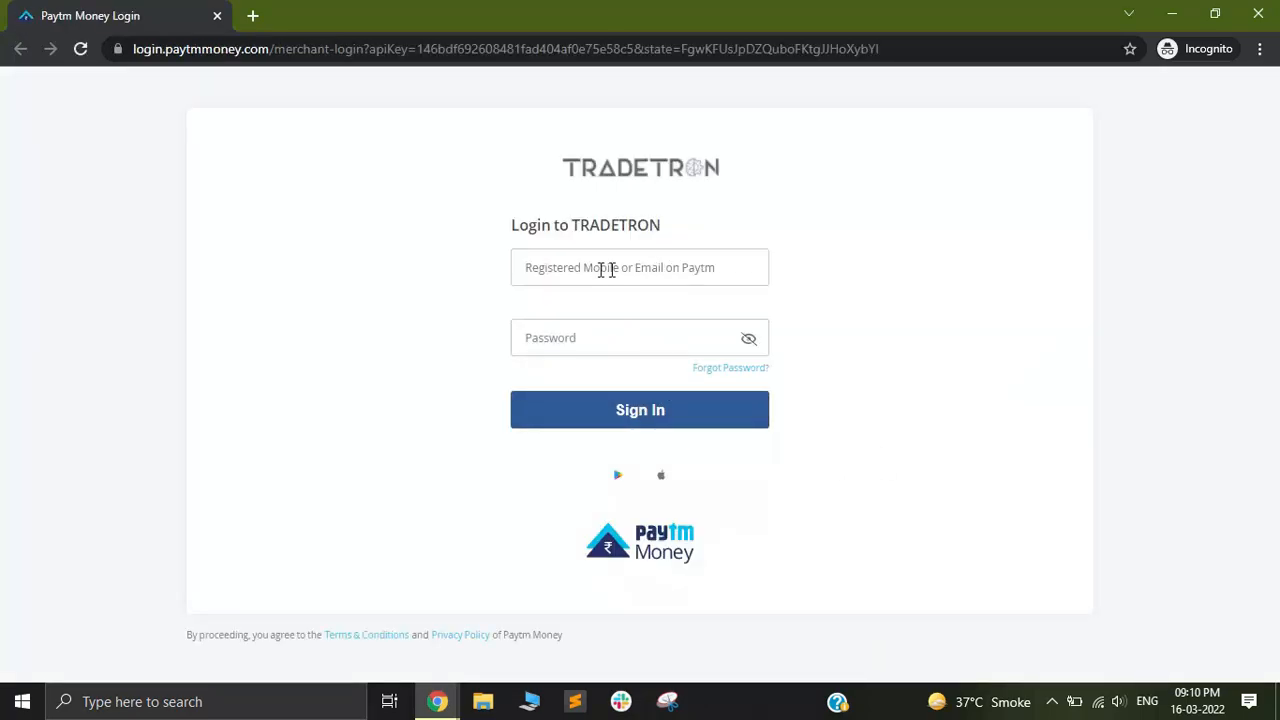
mouse_move(668, 500)
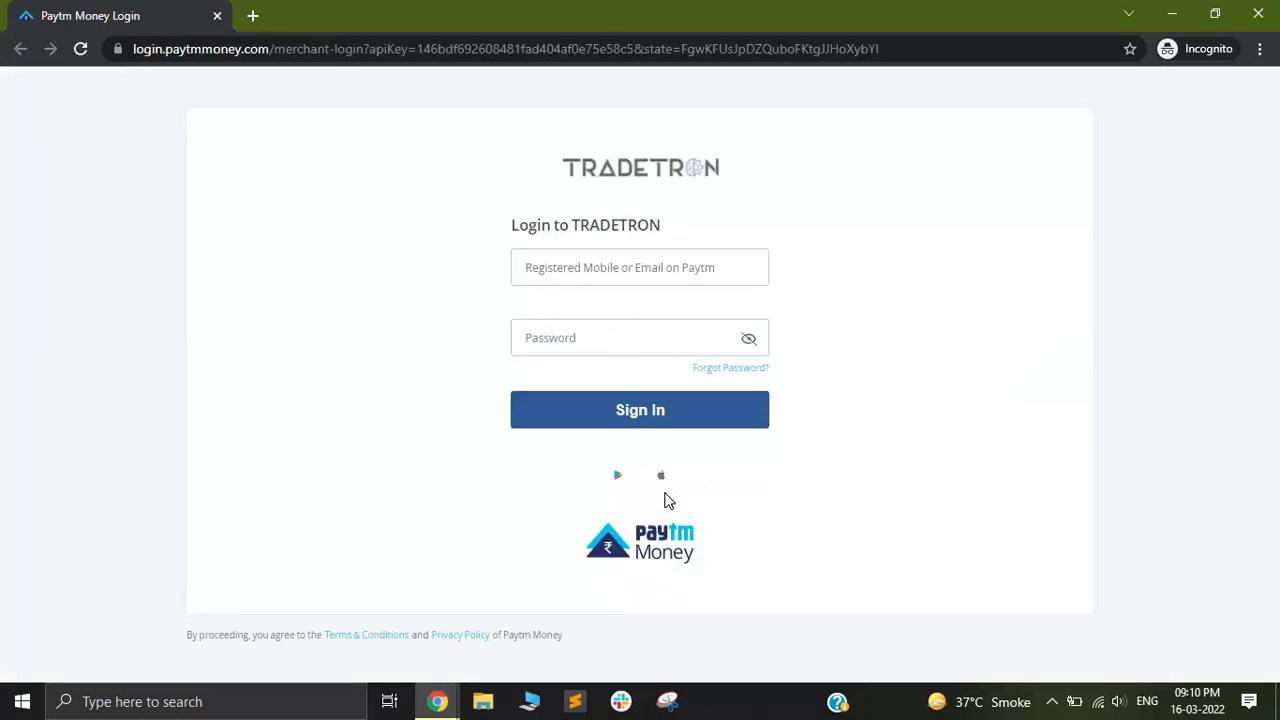
Step: Submit the registered mobile/email and password on the Paytm Money login page
left_click(640, 268)
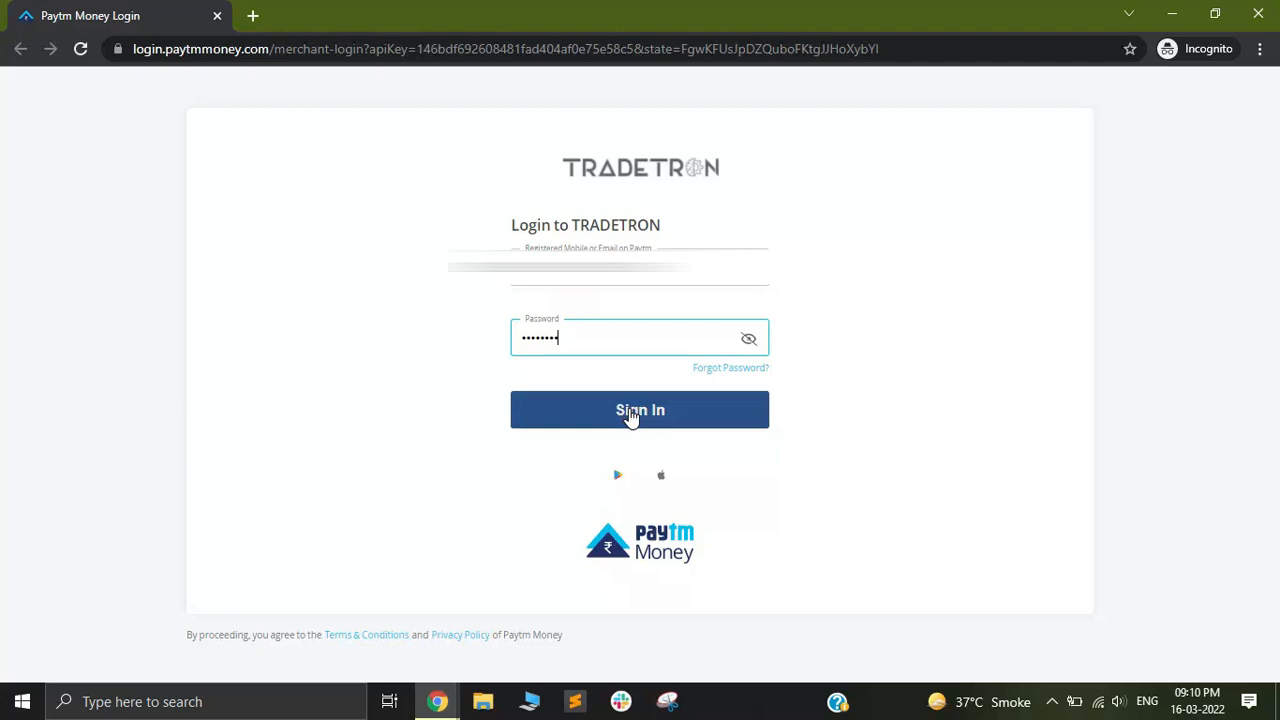
left_click(640, 410)
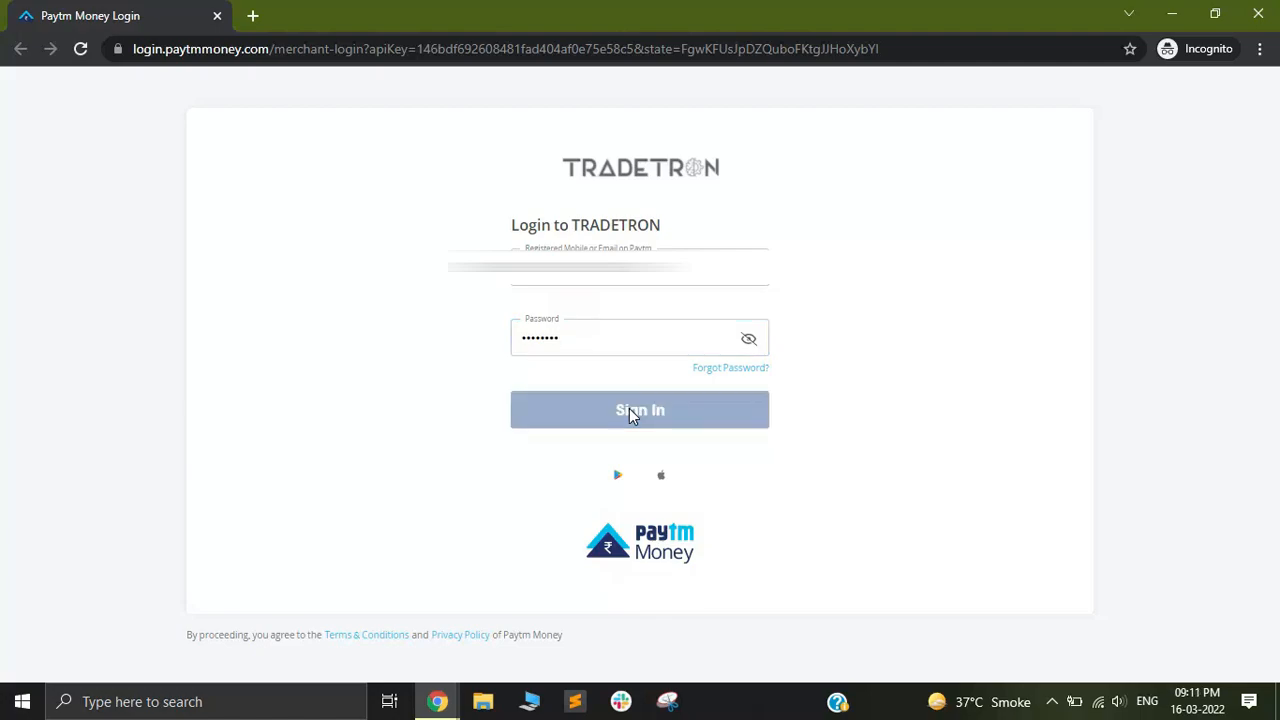
left_click(640, 410)
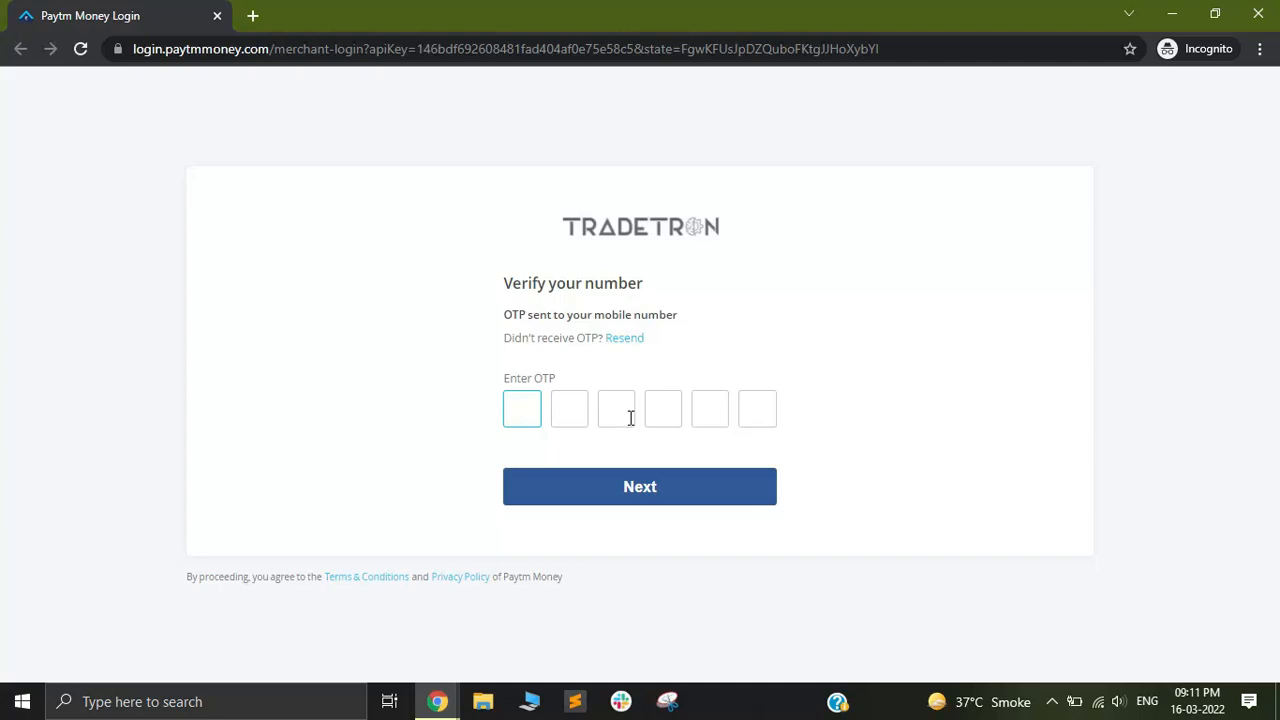
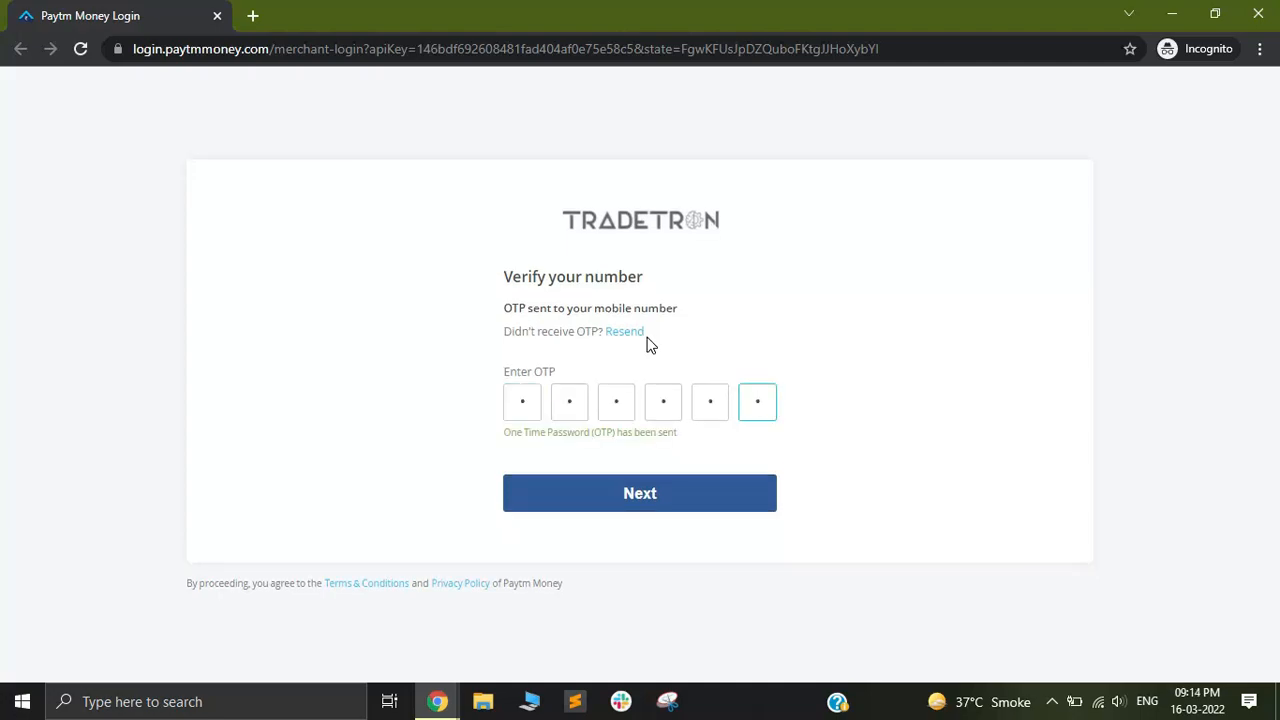
Step: Verify the SMS OTP and enter the account passcode to authorise Tradetron
left_click(640, 492)
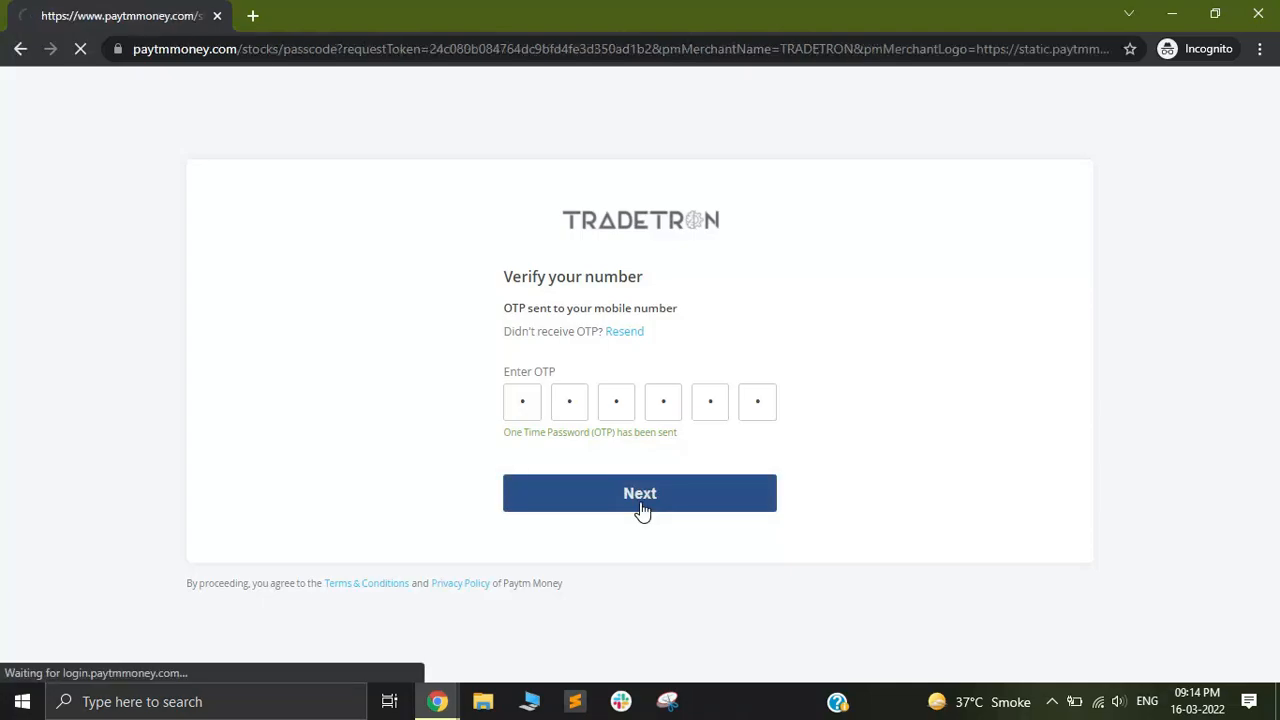
left_click(640, 492)
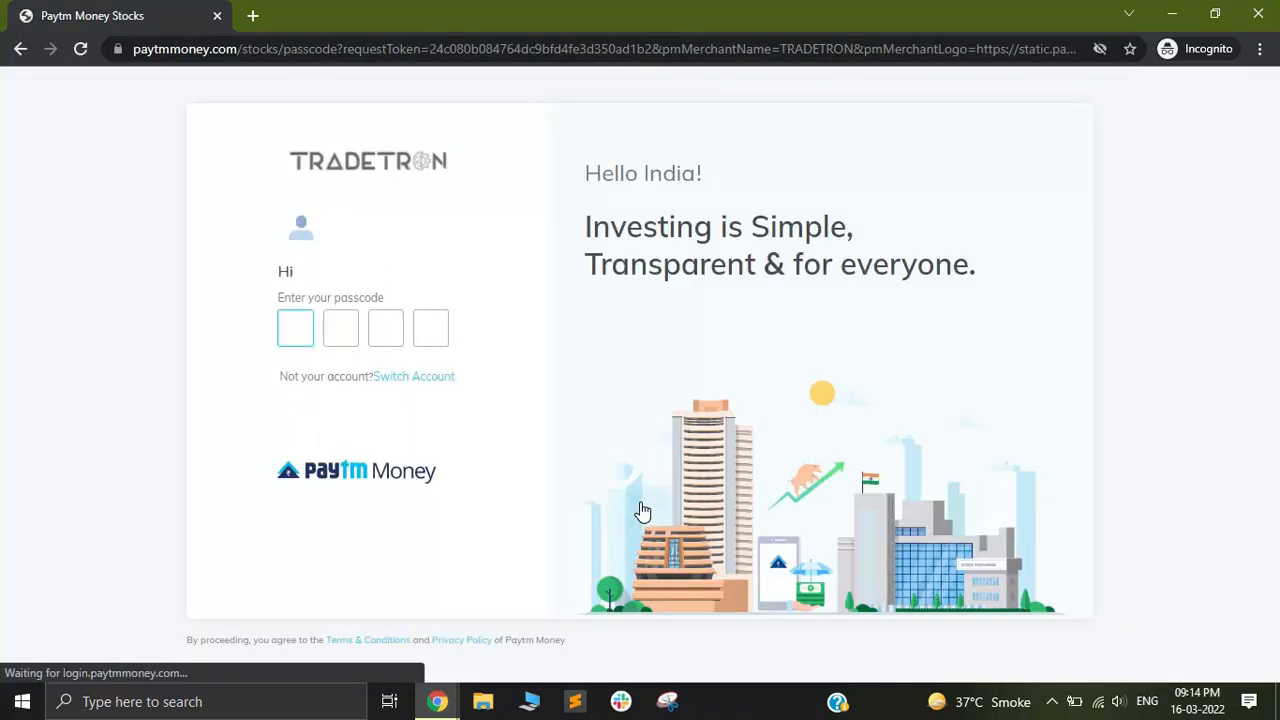
left_click(296, 328)
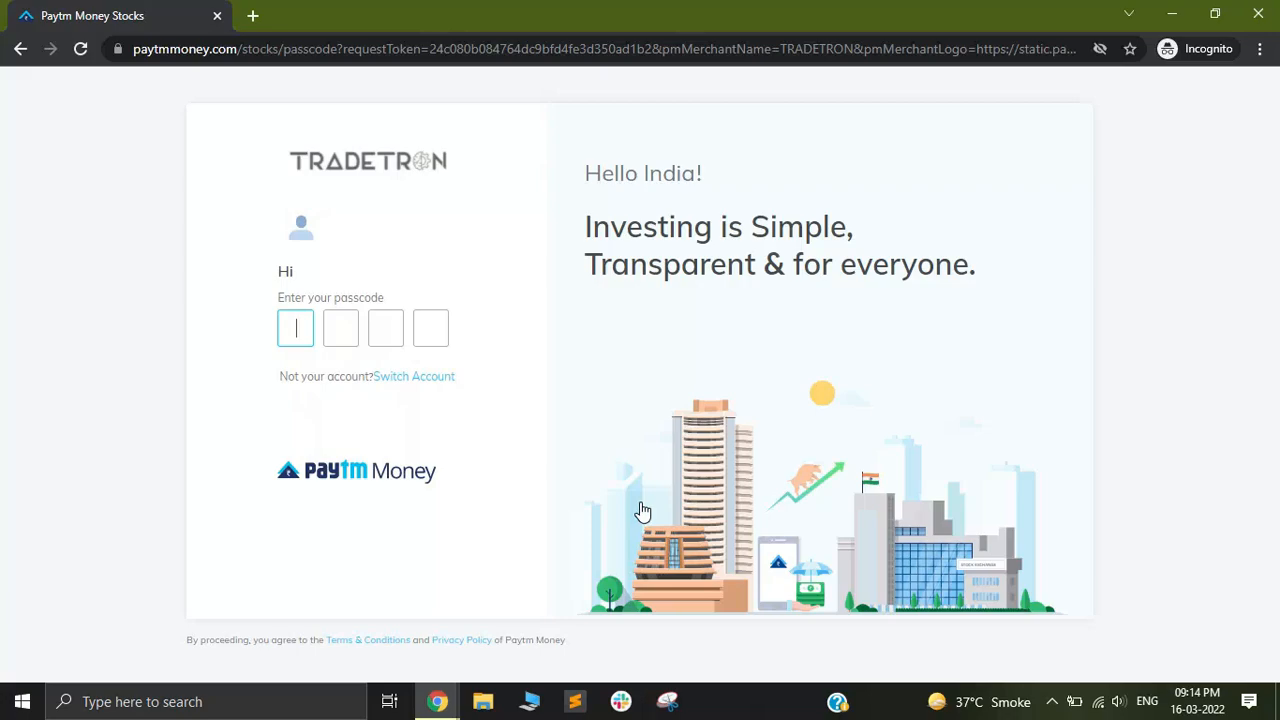
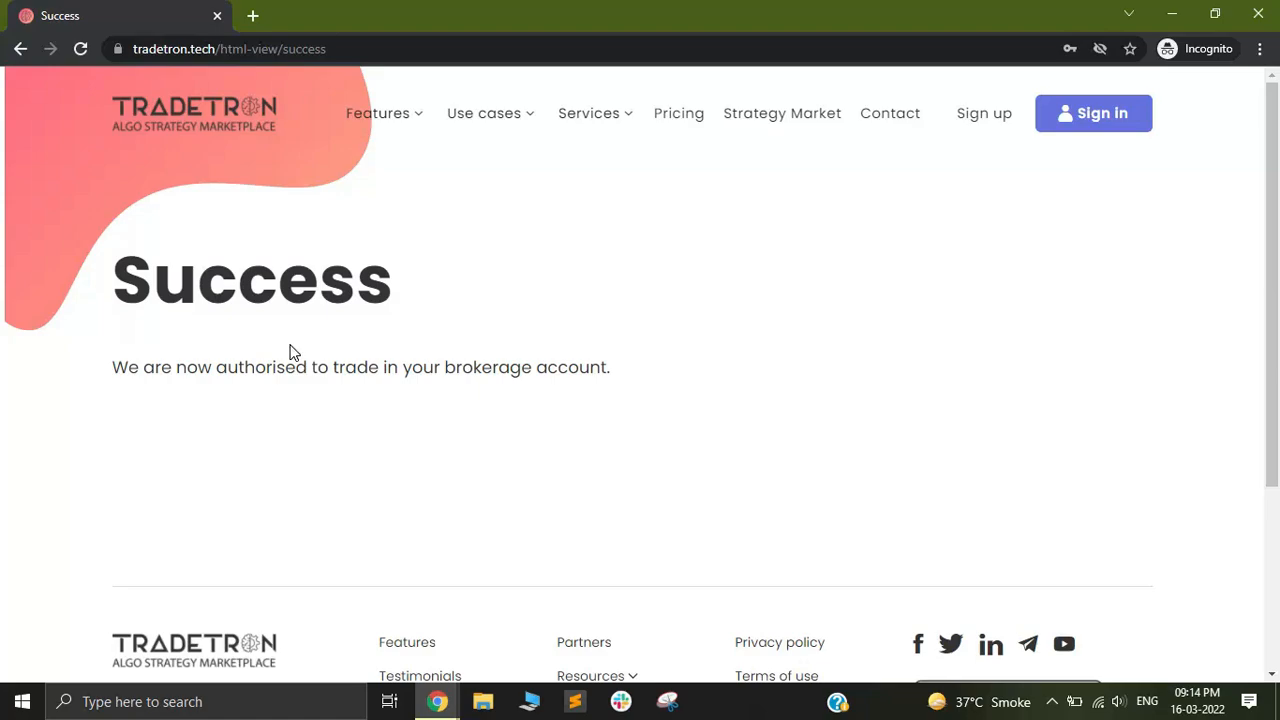
mouse_move(758, 170)
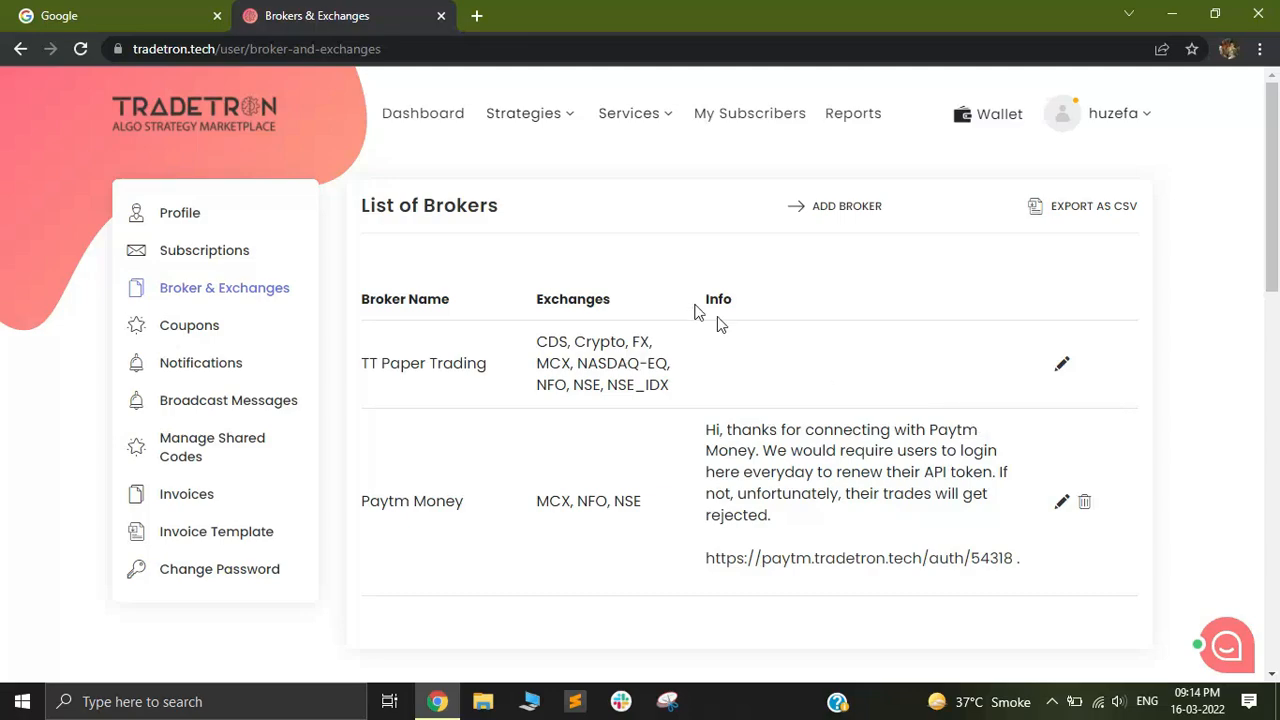
mouse_move(524, 112)
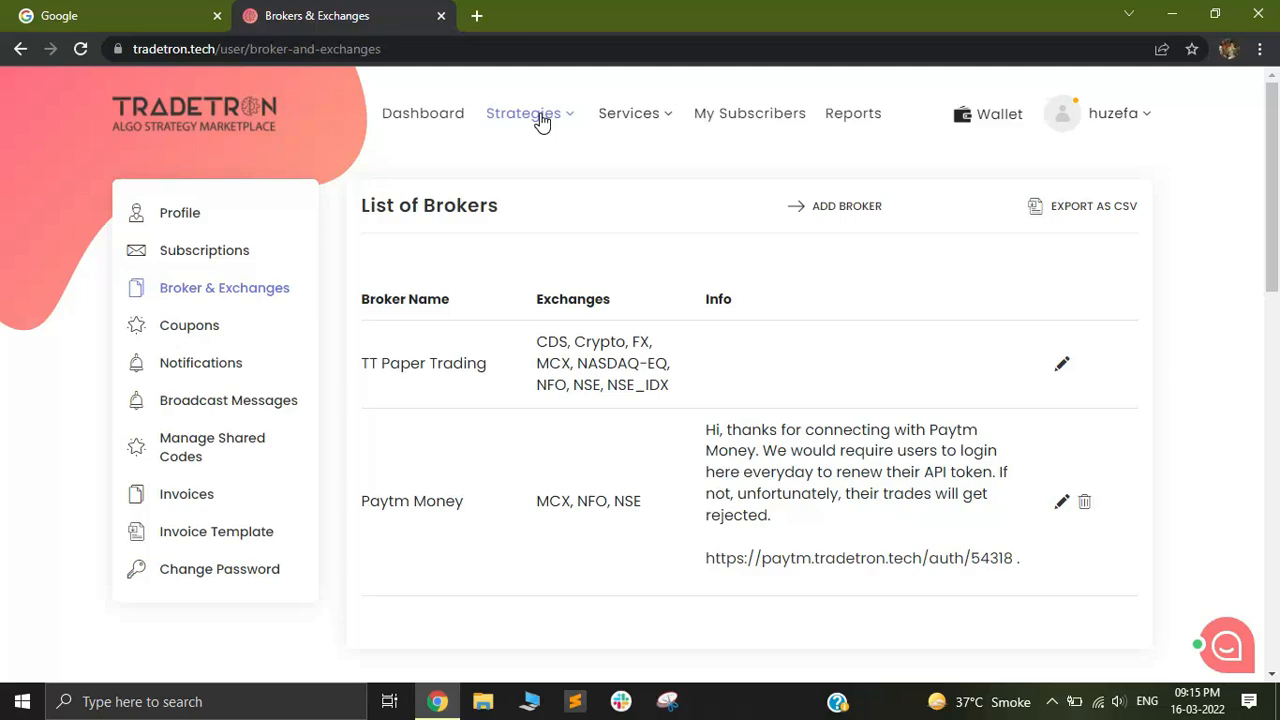
mouse_move(540, 136)
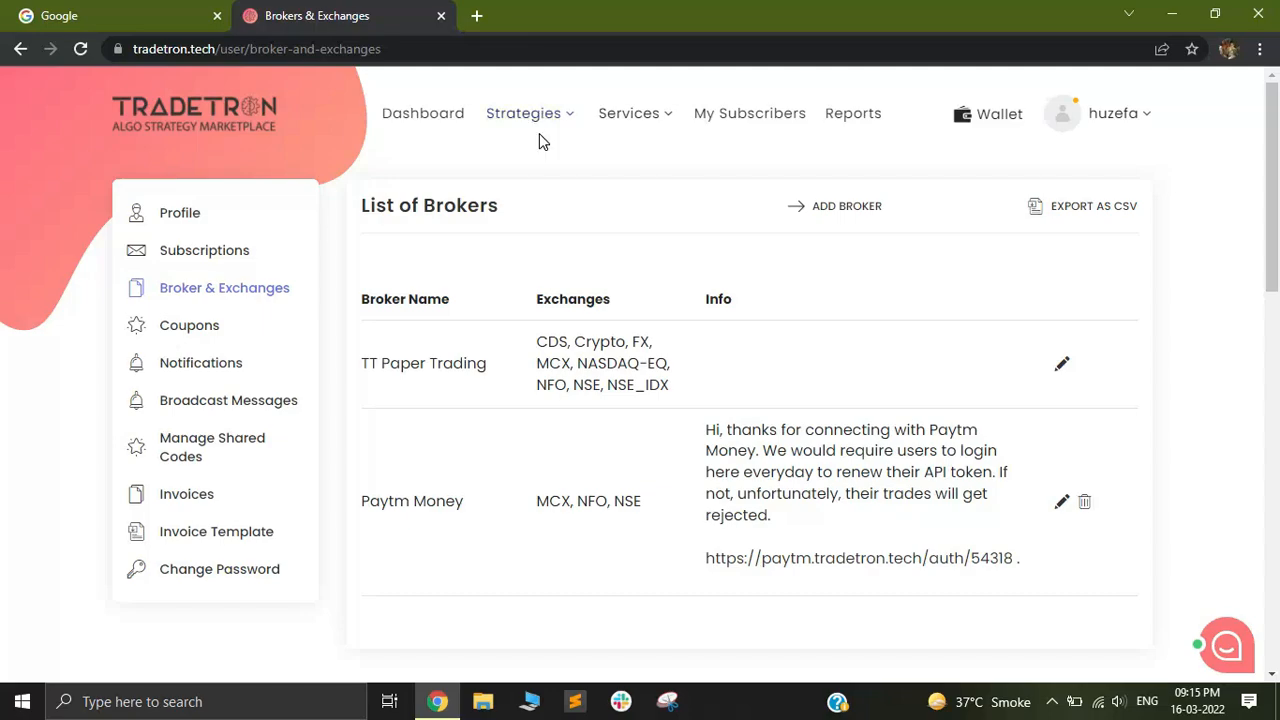
mouse_move(528, 238)
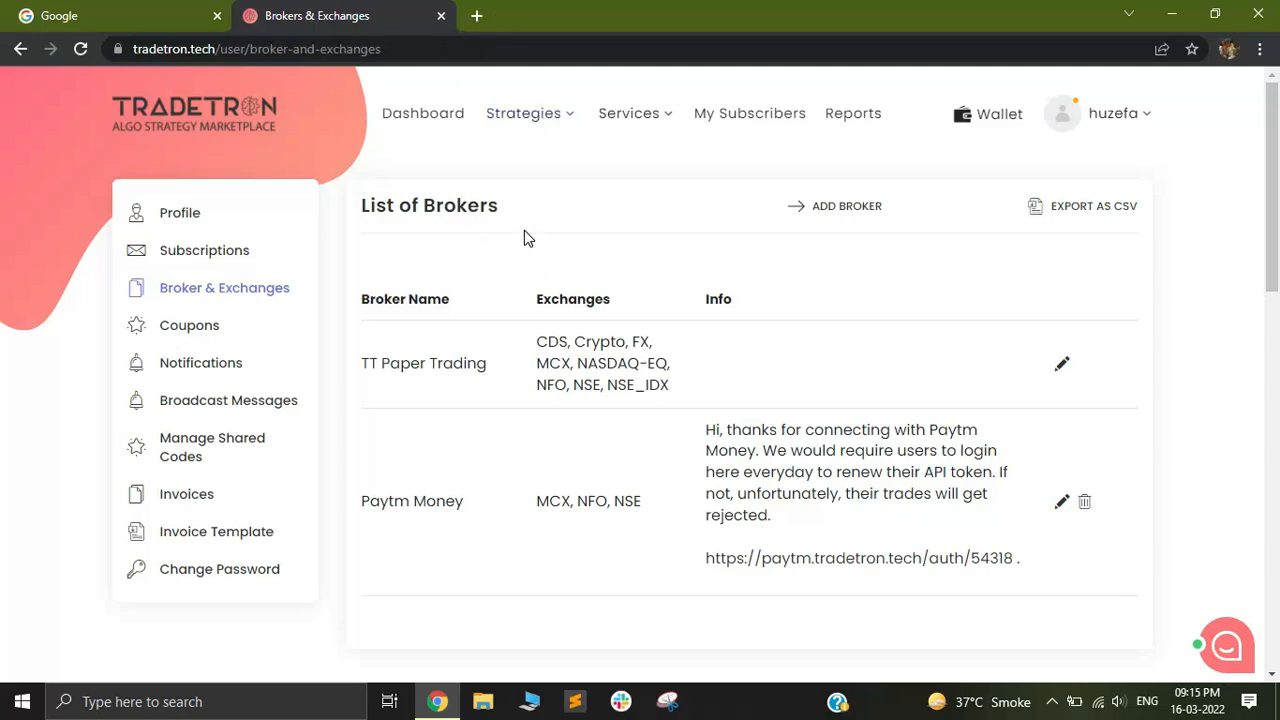
mouse_move(616, 596)
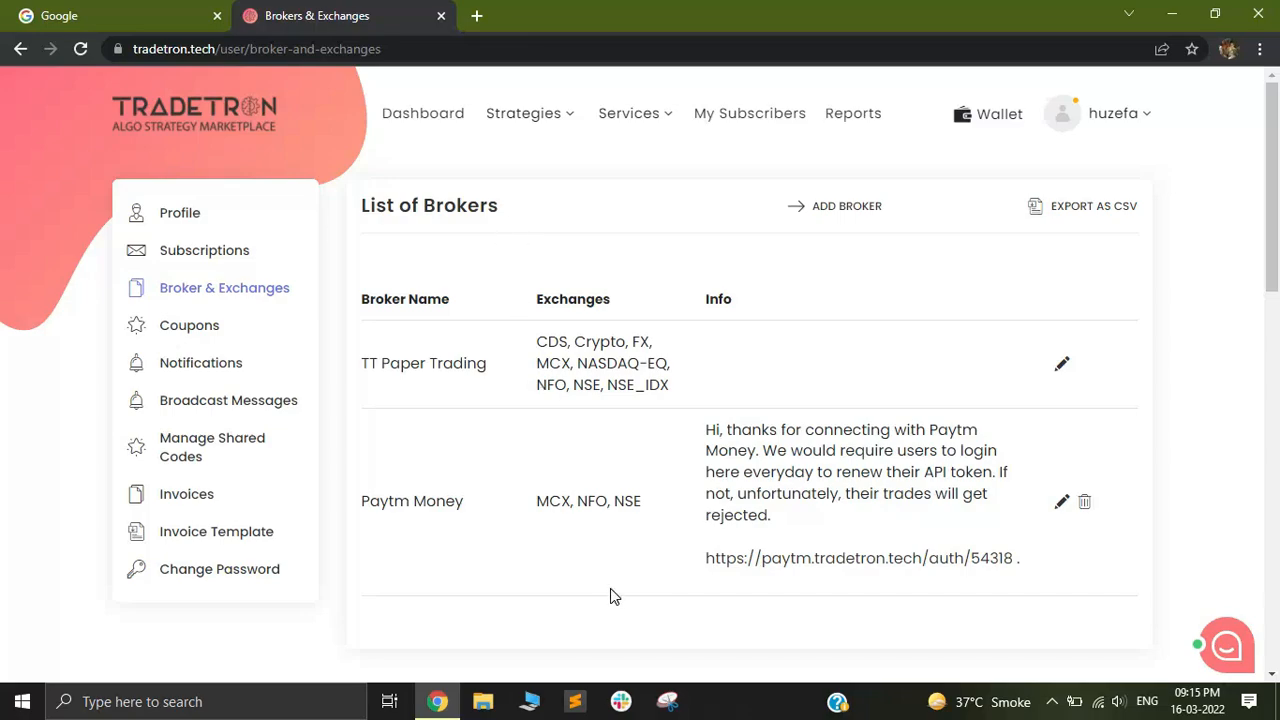
mouse_move(618, 588)
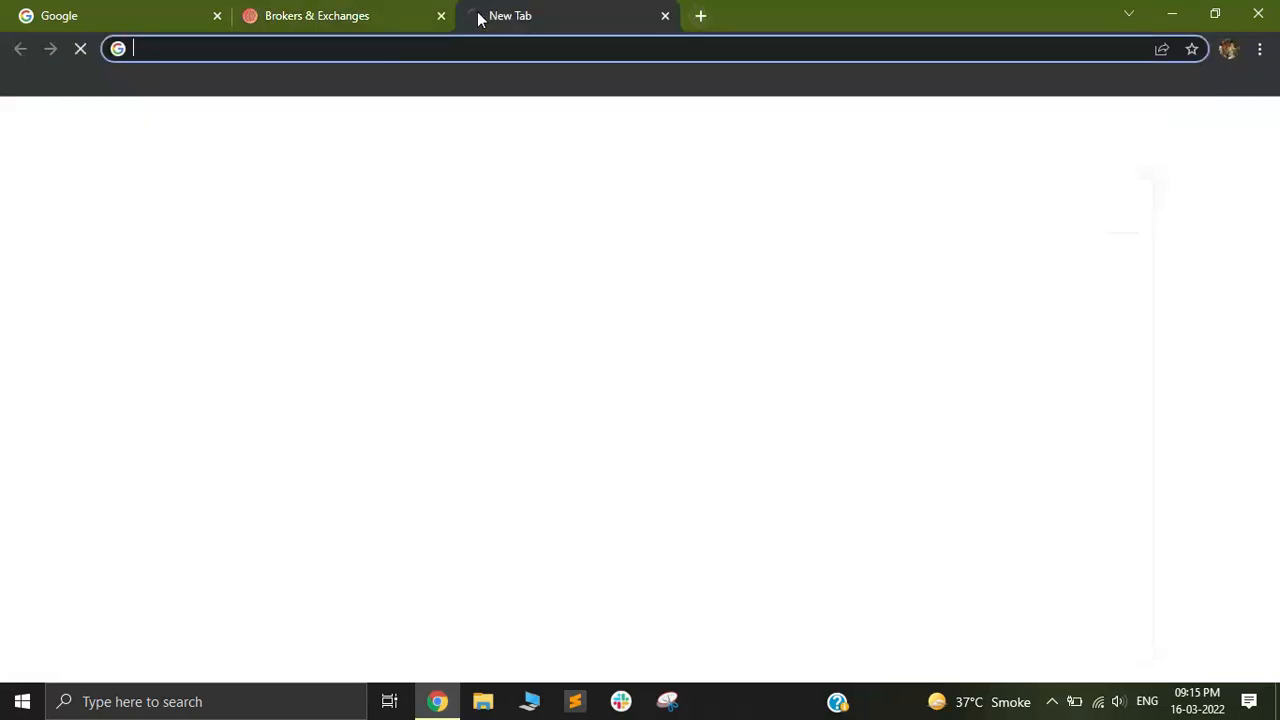
Step: Visit itc.tradetron.tech and duplicate the ITC demo strategy into your own strategies
type("itc.tradetron.tech")
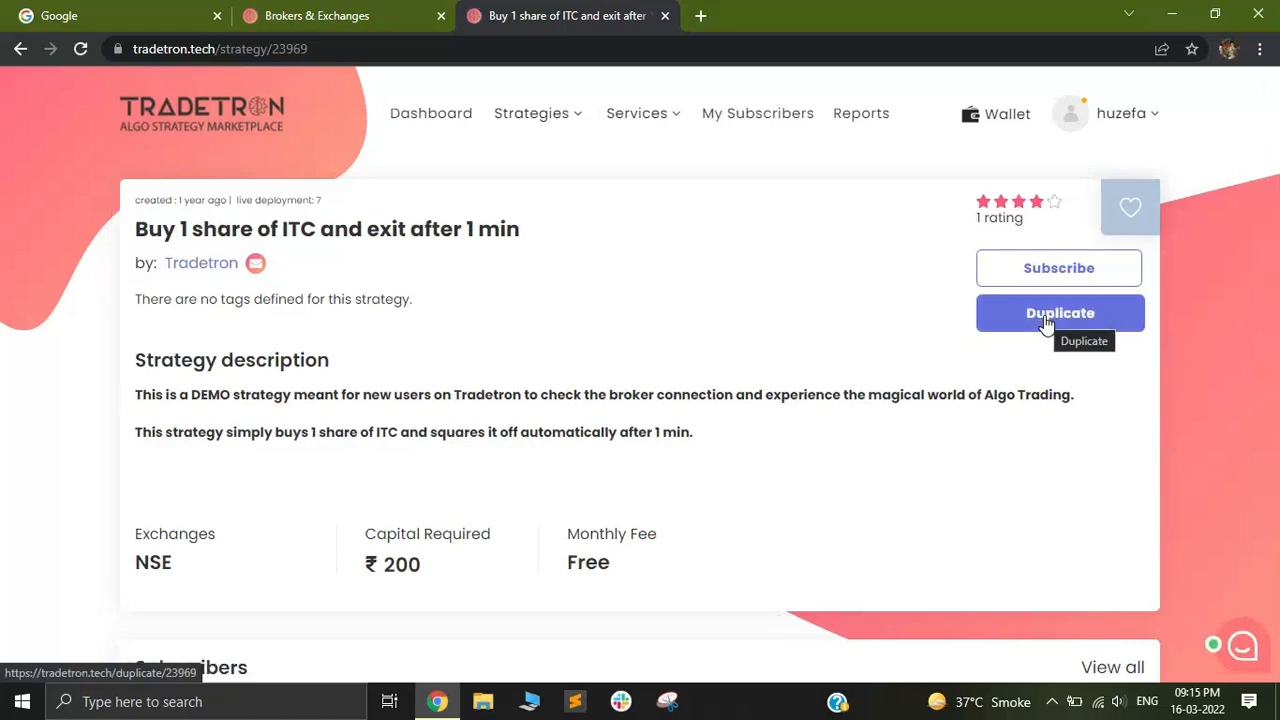
left_click(1060, 312)
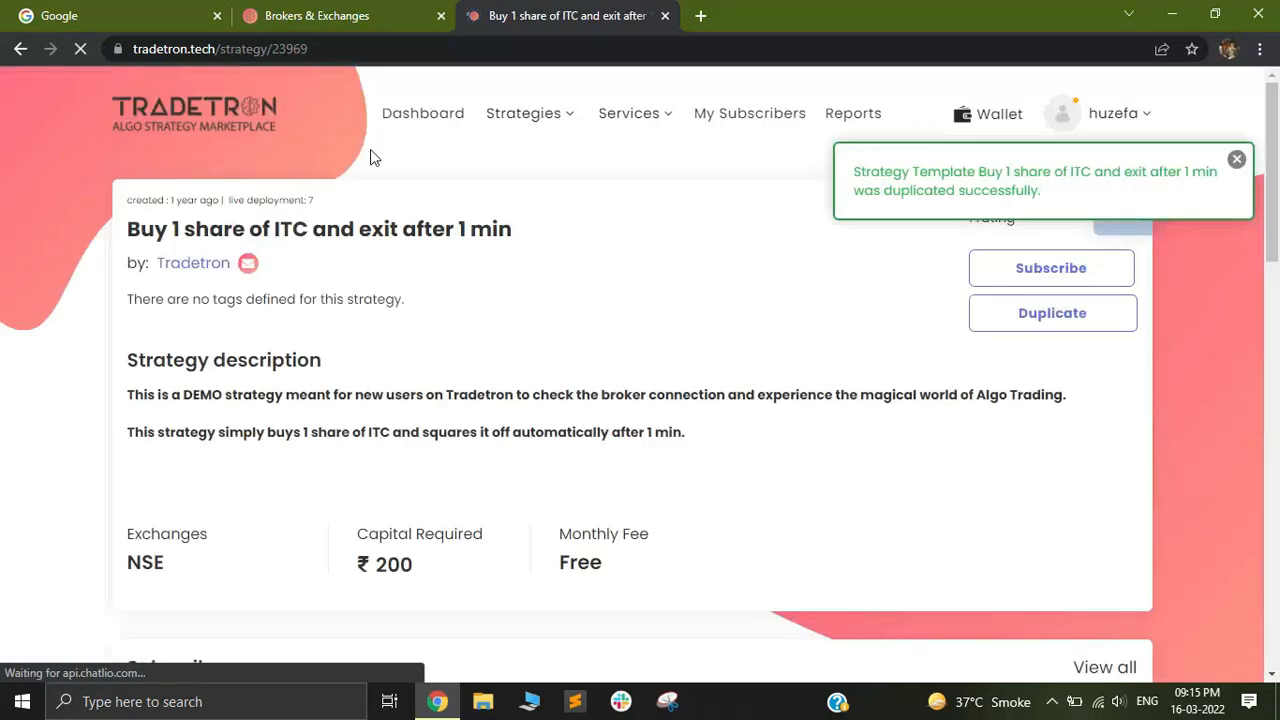
left_click(524, 112)
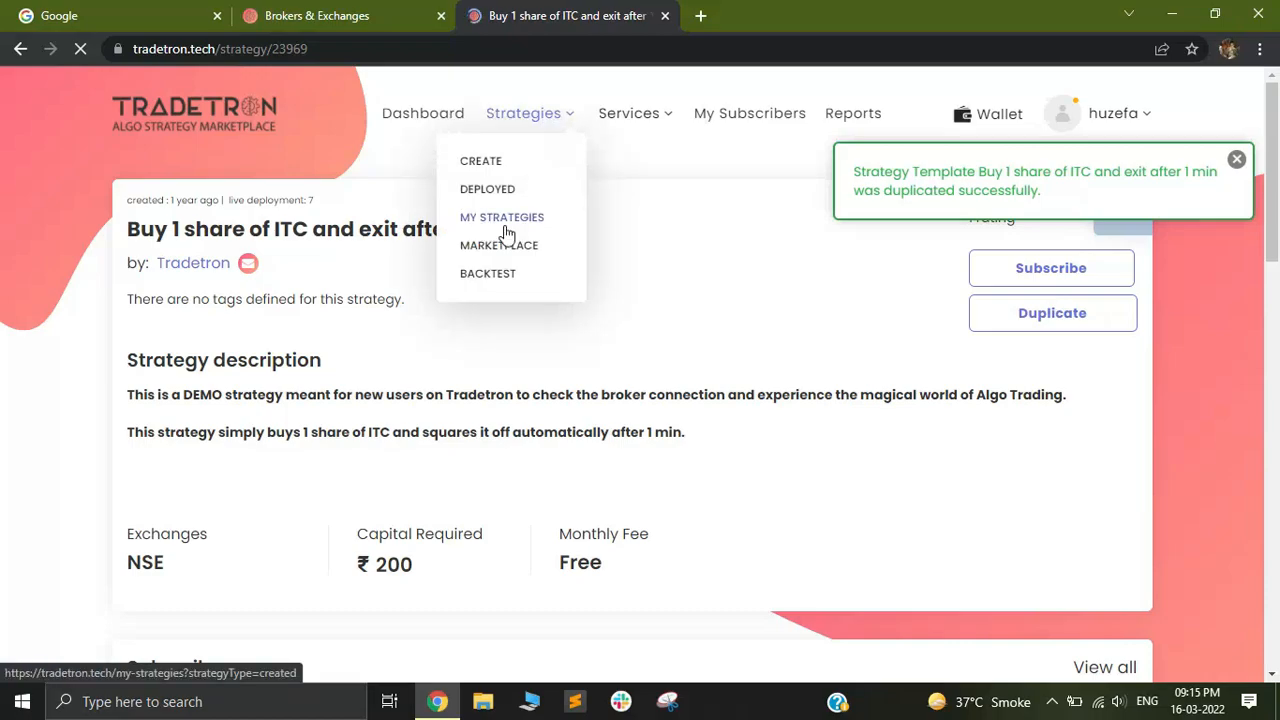
Step: From My Strategies, deploy the ITC copy as Live Auto via Paytm Money and view it on Deployed
left_click(502, 216)
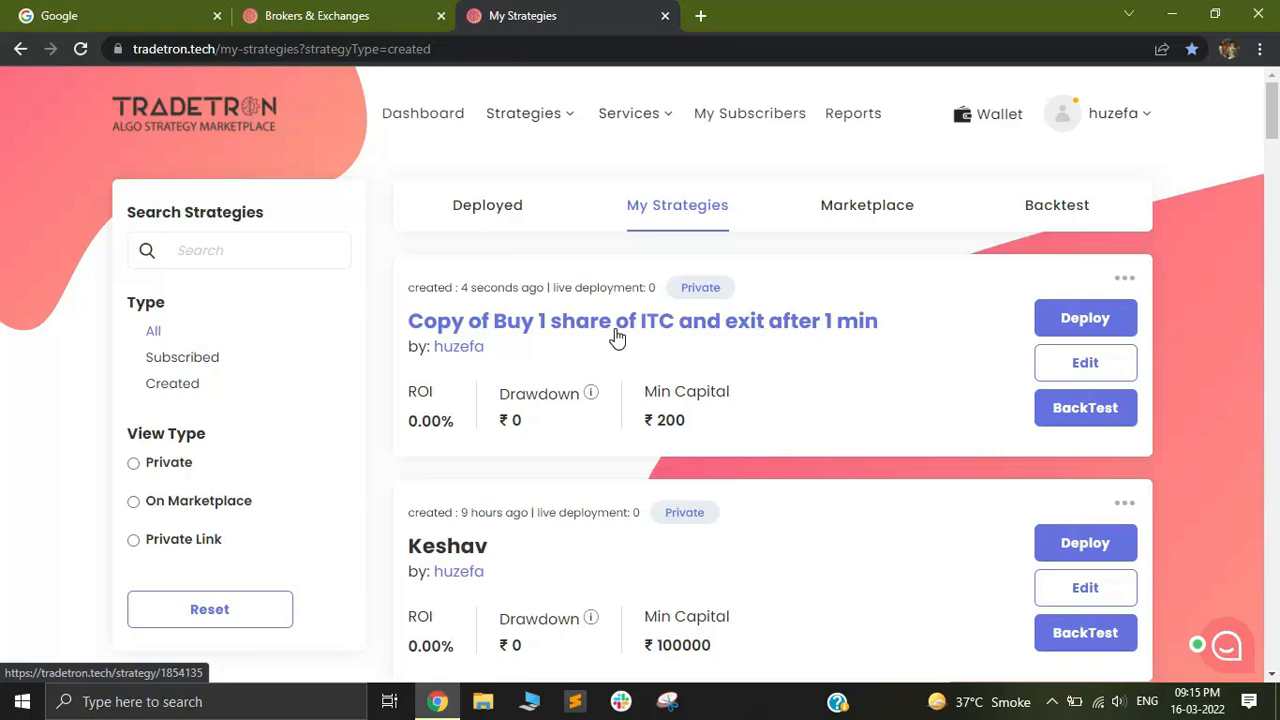
mouse_move(1084, 318)
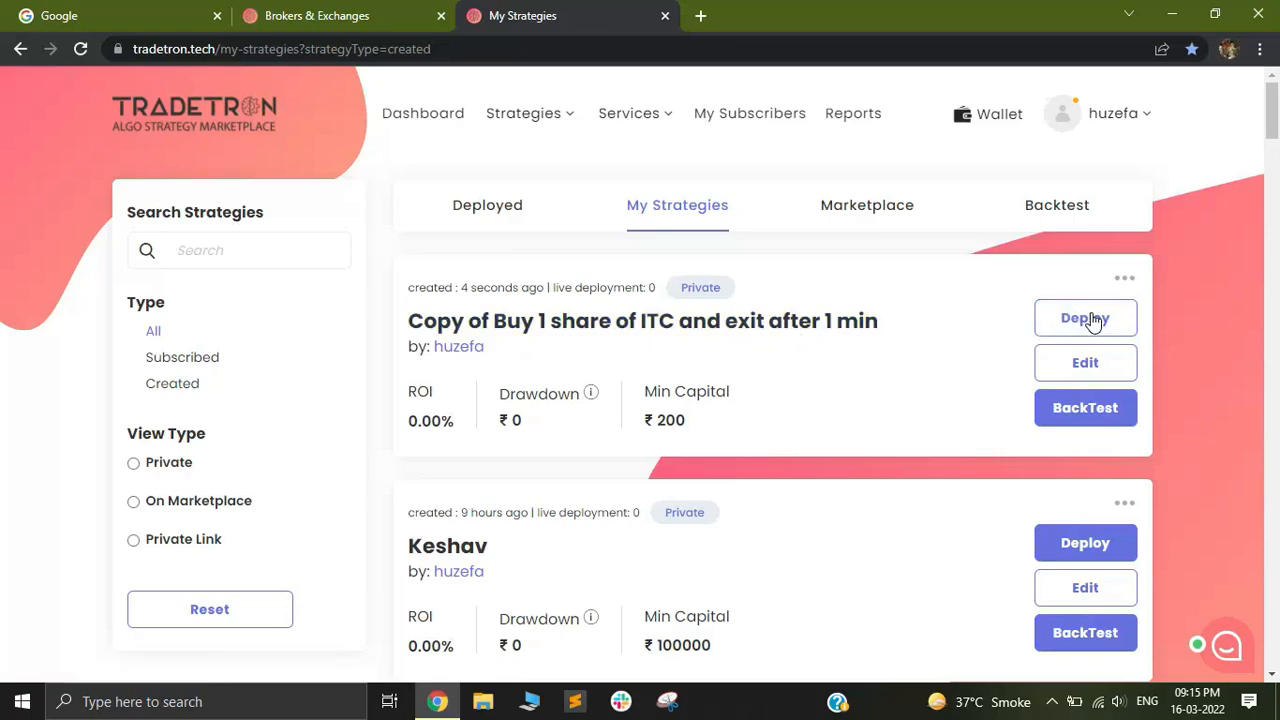
left_click(1084, 316)
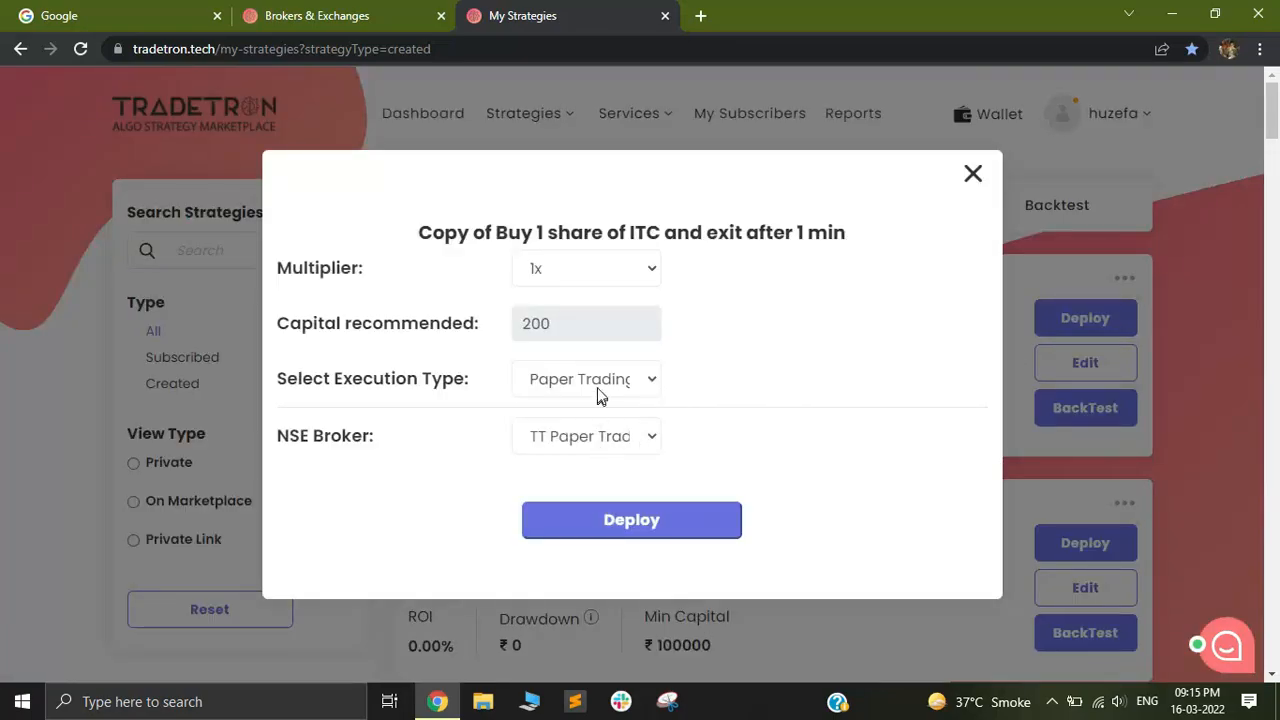
left_click(586, 378)
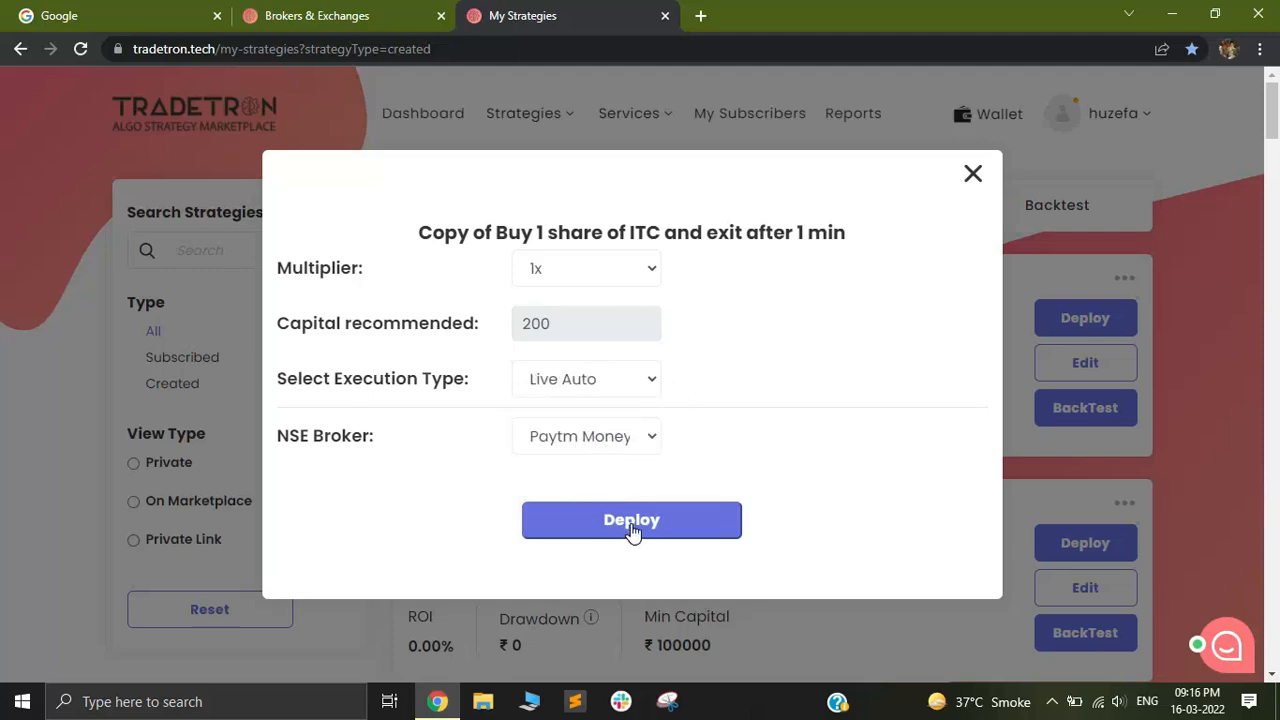
left_click(632, 520)
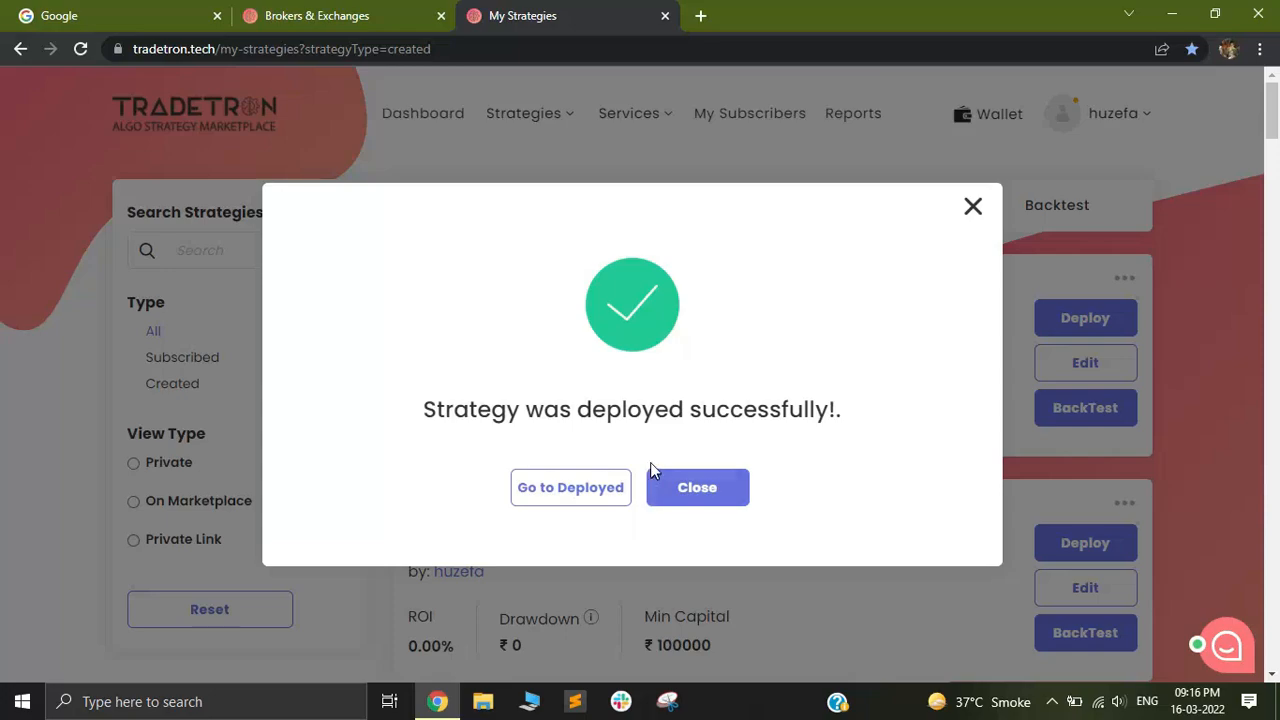
left_click(570, 488)
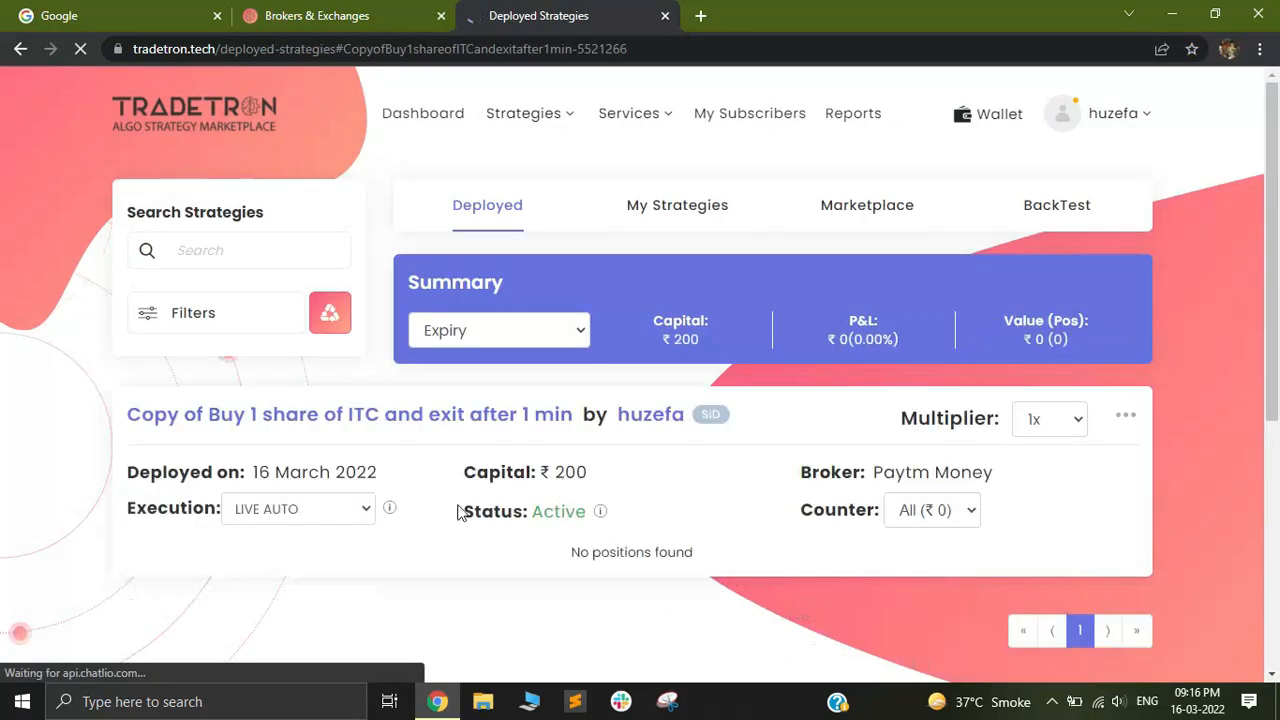
scroll("down", 3)
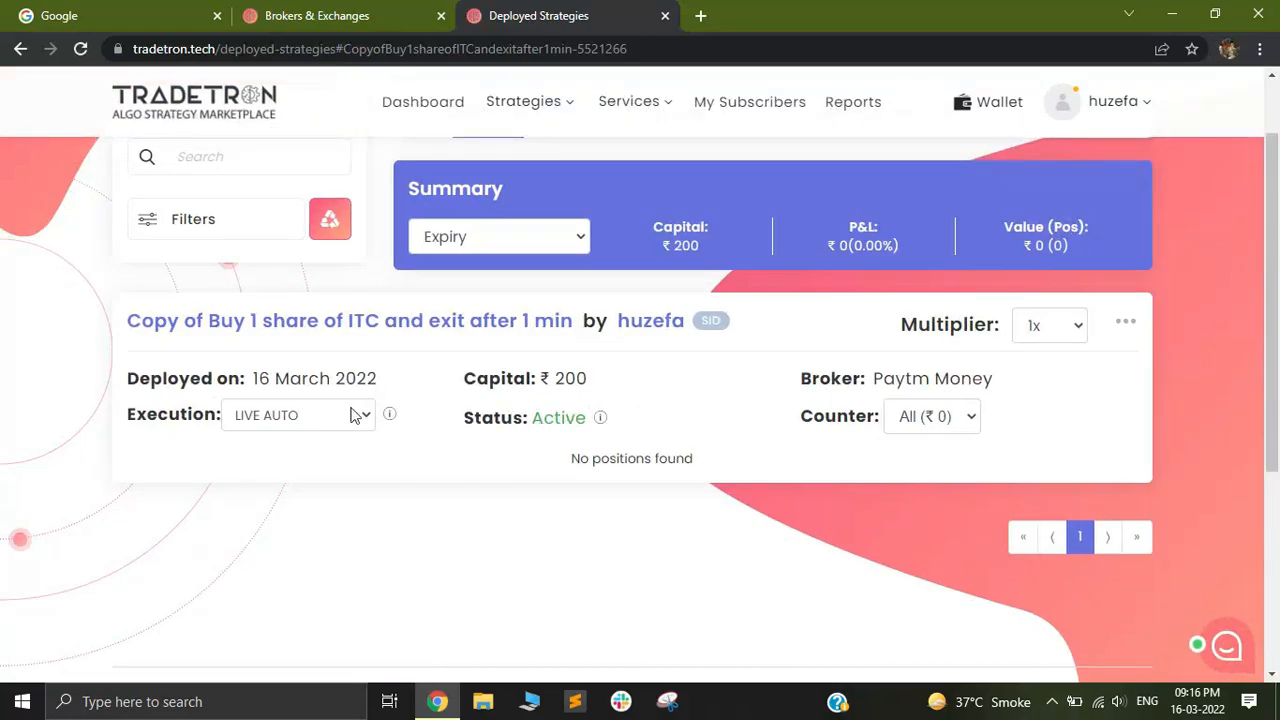
mouse_move(764, 444)
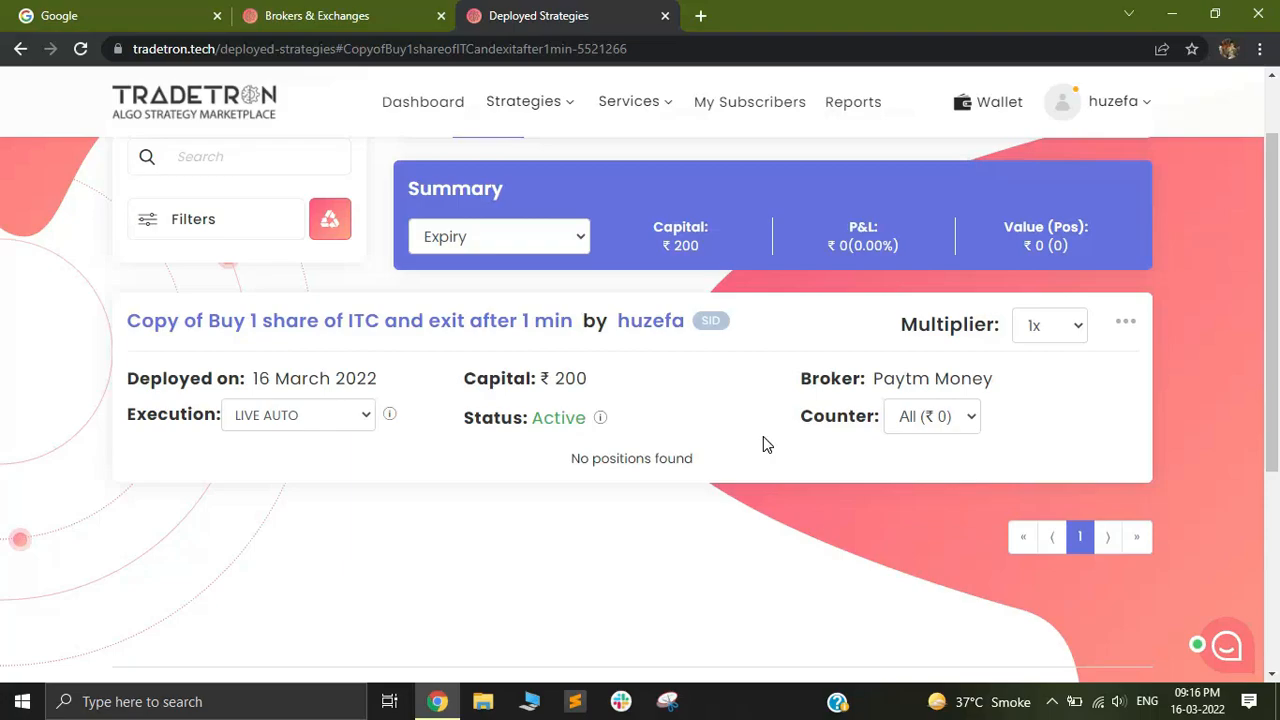
mouse_move(748, 446)
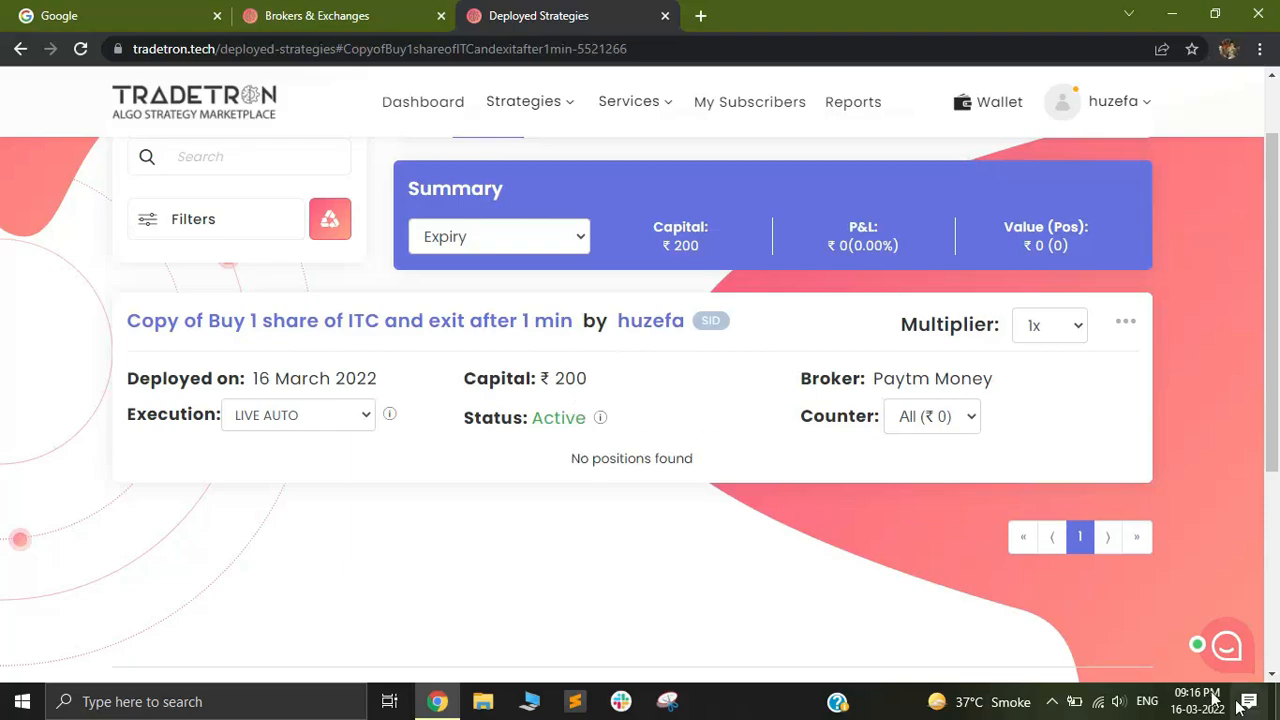
mouse_move(1080, 612)
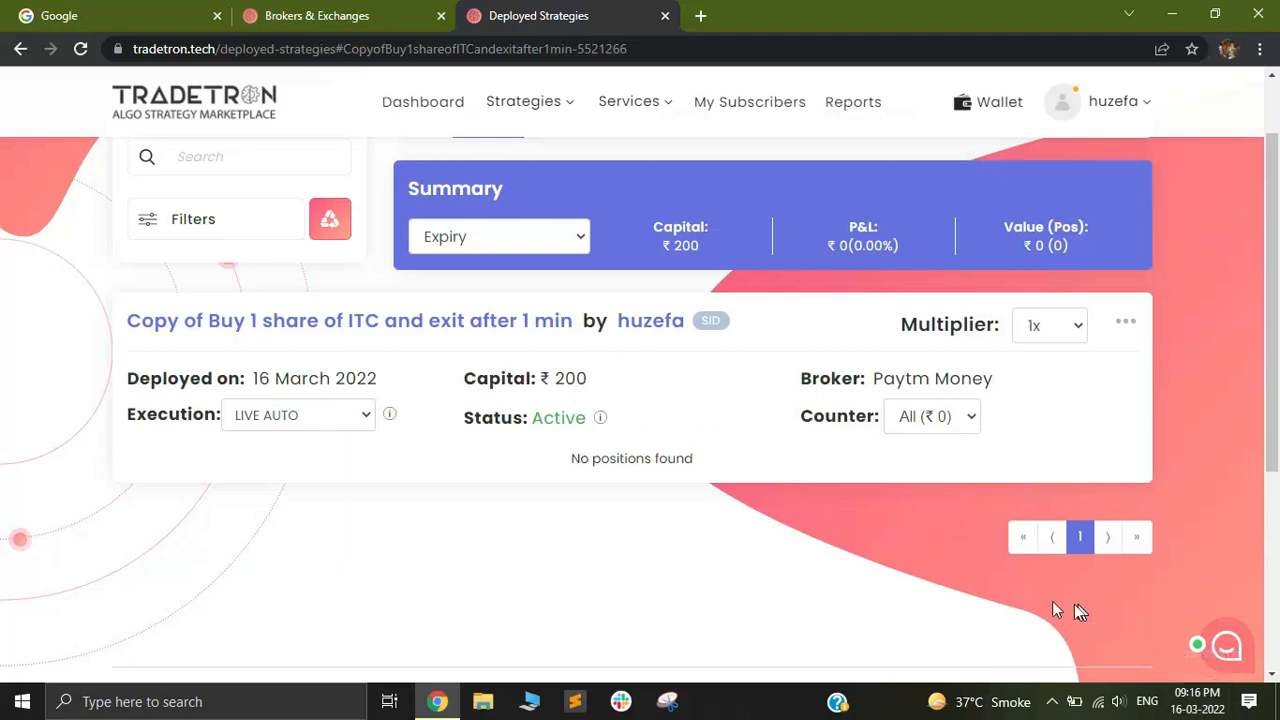
mouse_move(792, 536)
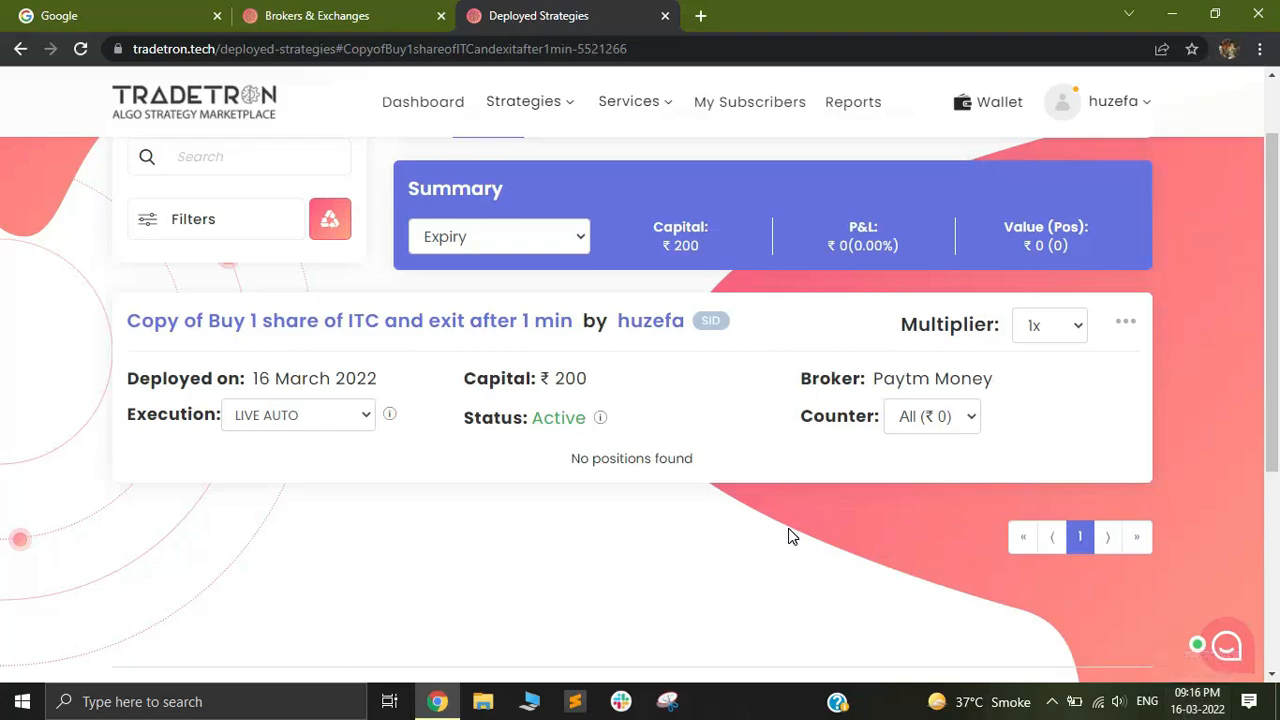
mouse_move(828, 448)
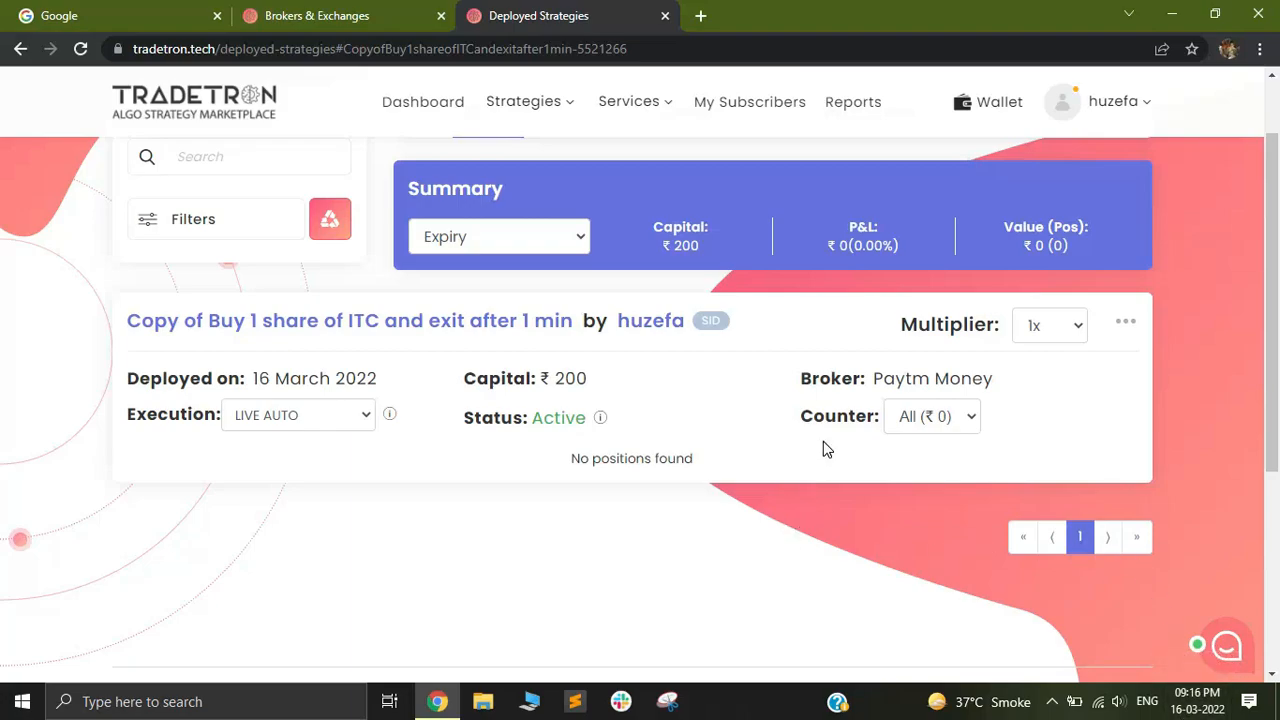